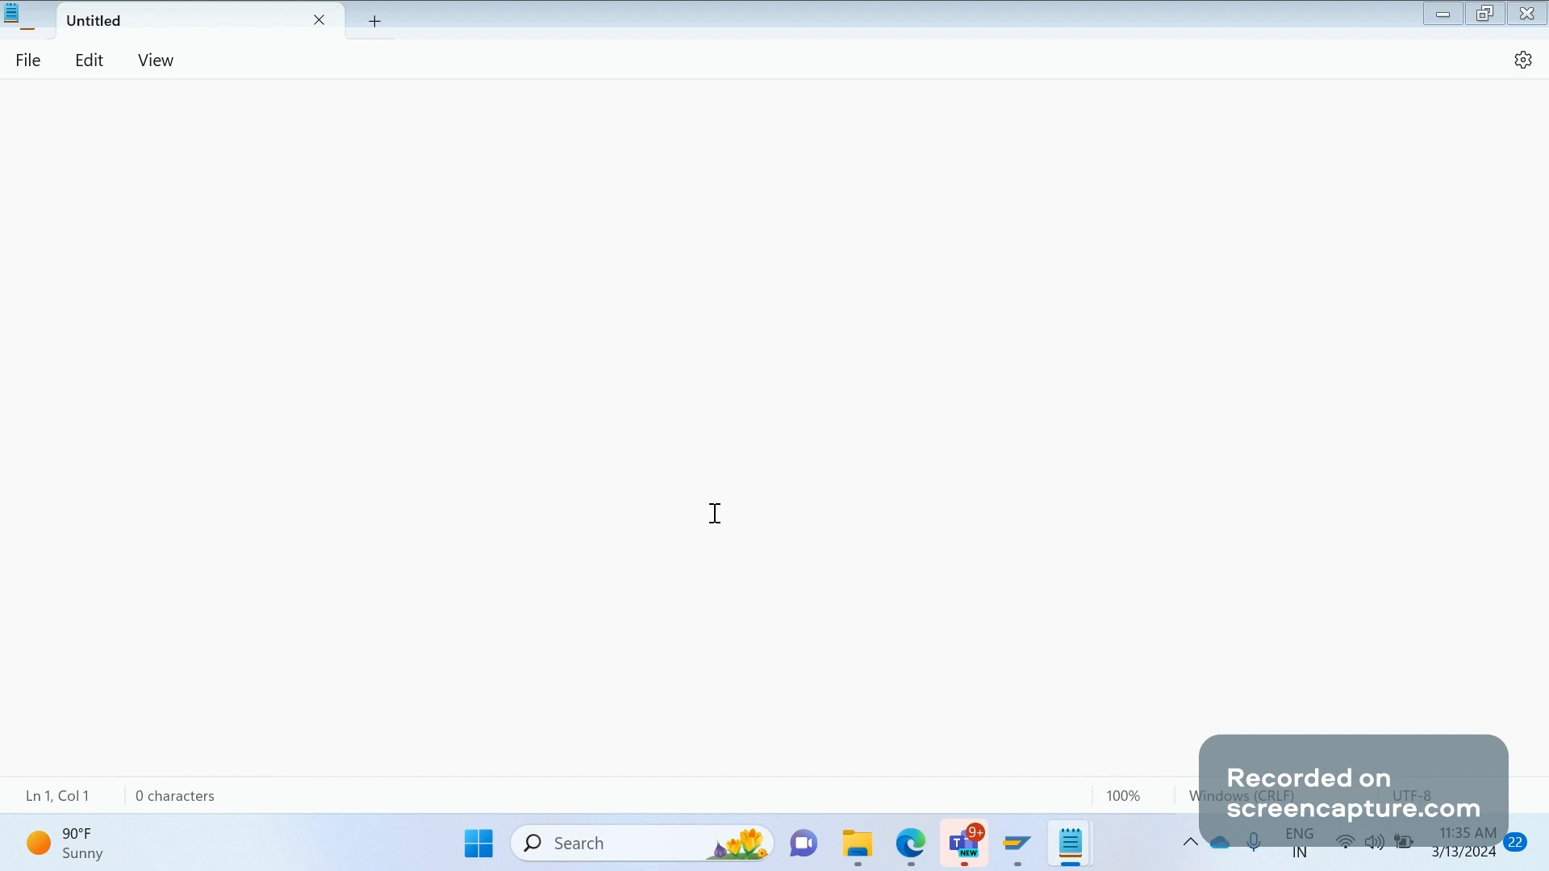
mouse_move(154, 91)
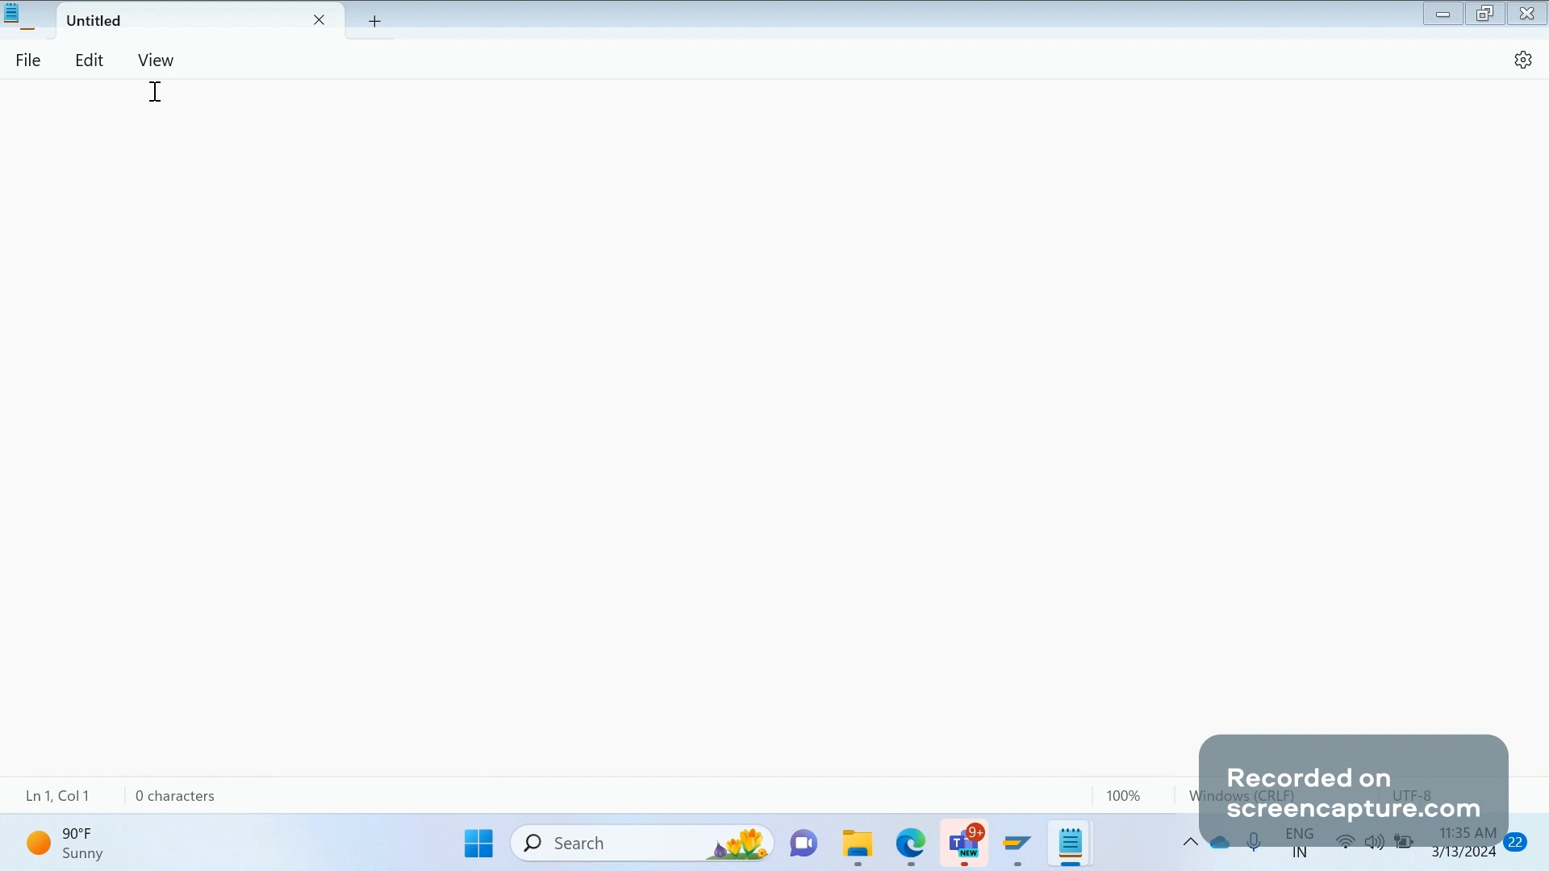
Type the heading 'Outbound IDOC triggering', fixing a misspelling, and start a new line
text(Outbound IDOC trigger)
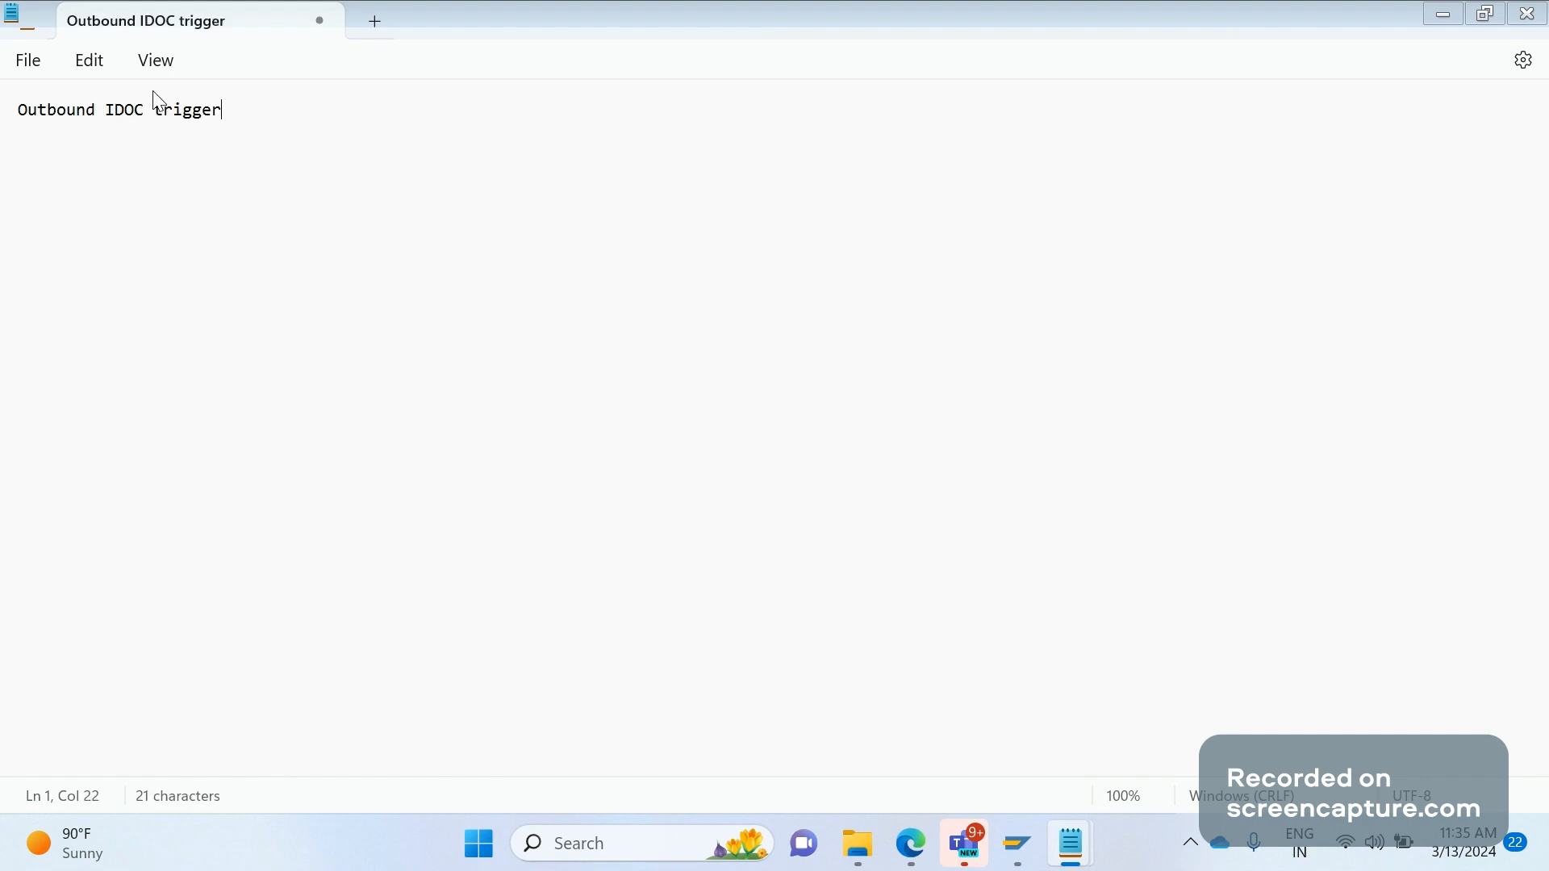
text(ing technicq)
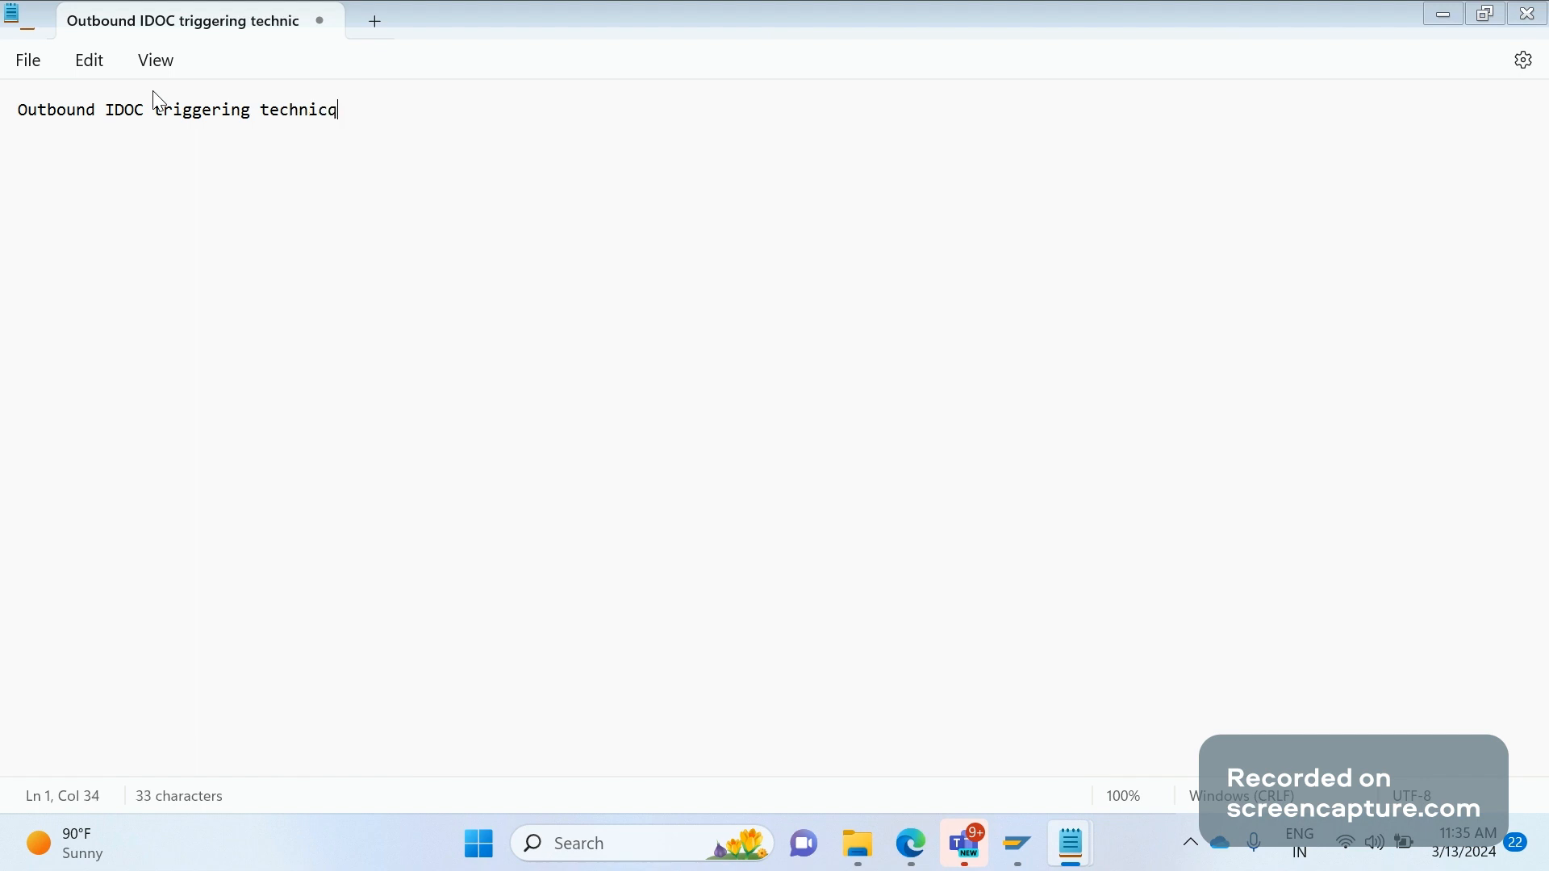
key(backspace)
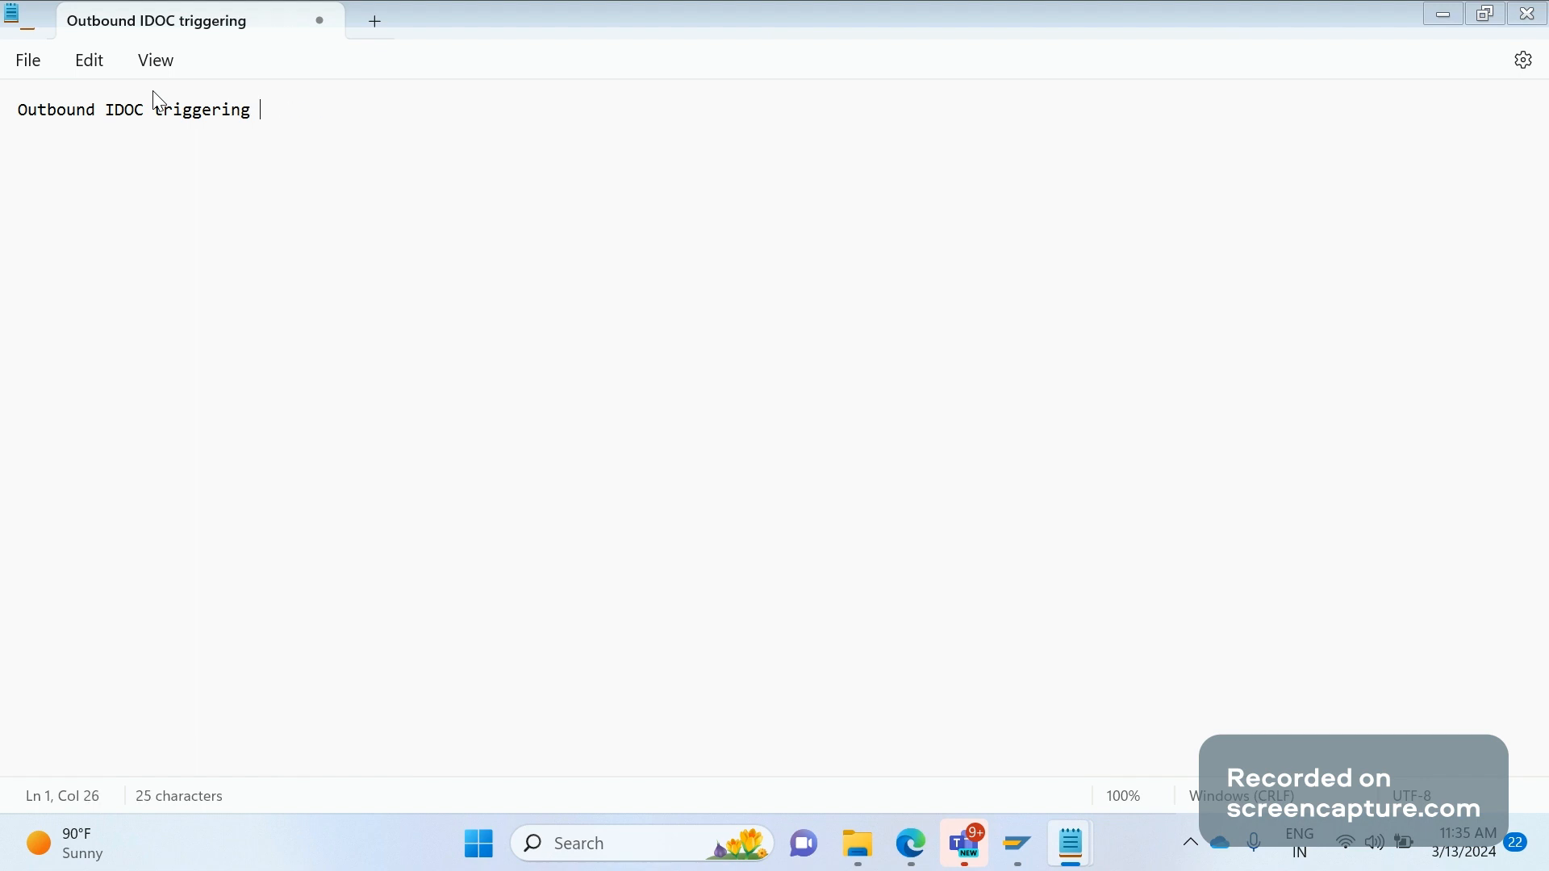
key(Enter)
text(1.)
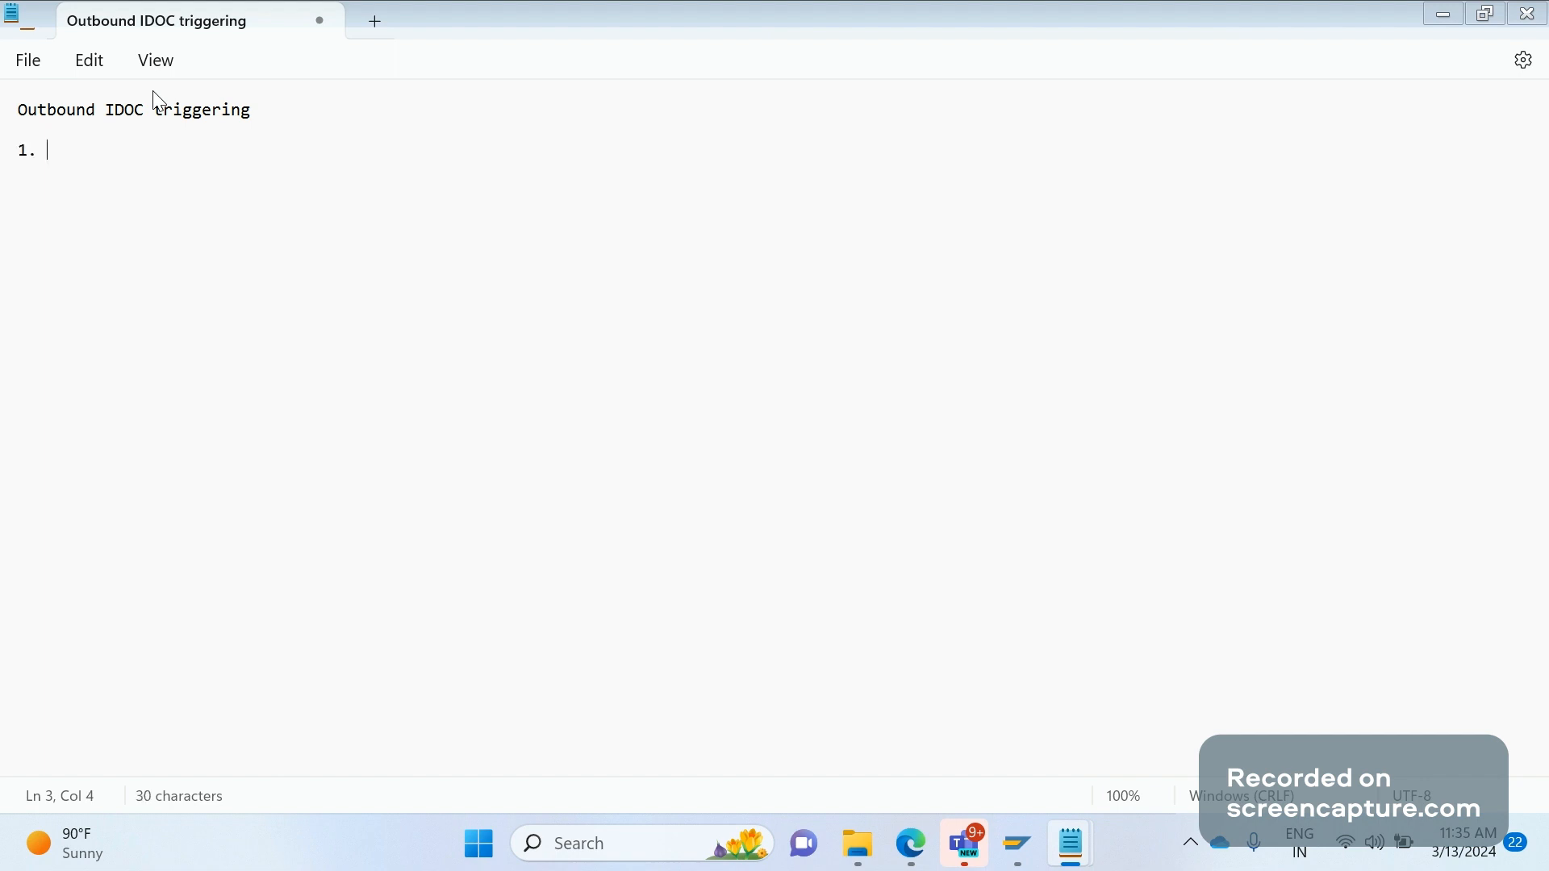
List Report, By using FM, Message control (Output types), and Change pointer technique
text(Report)
text(2. B)
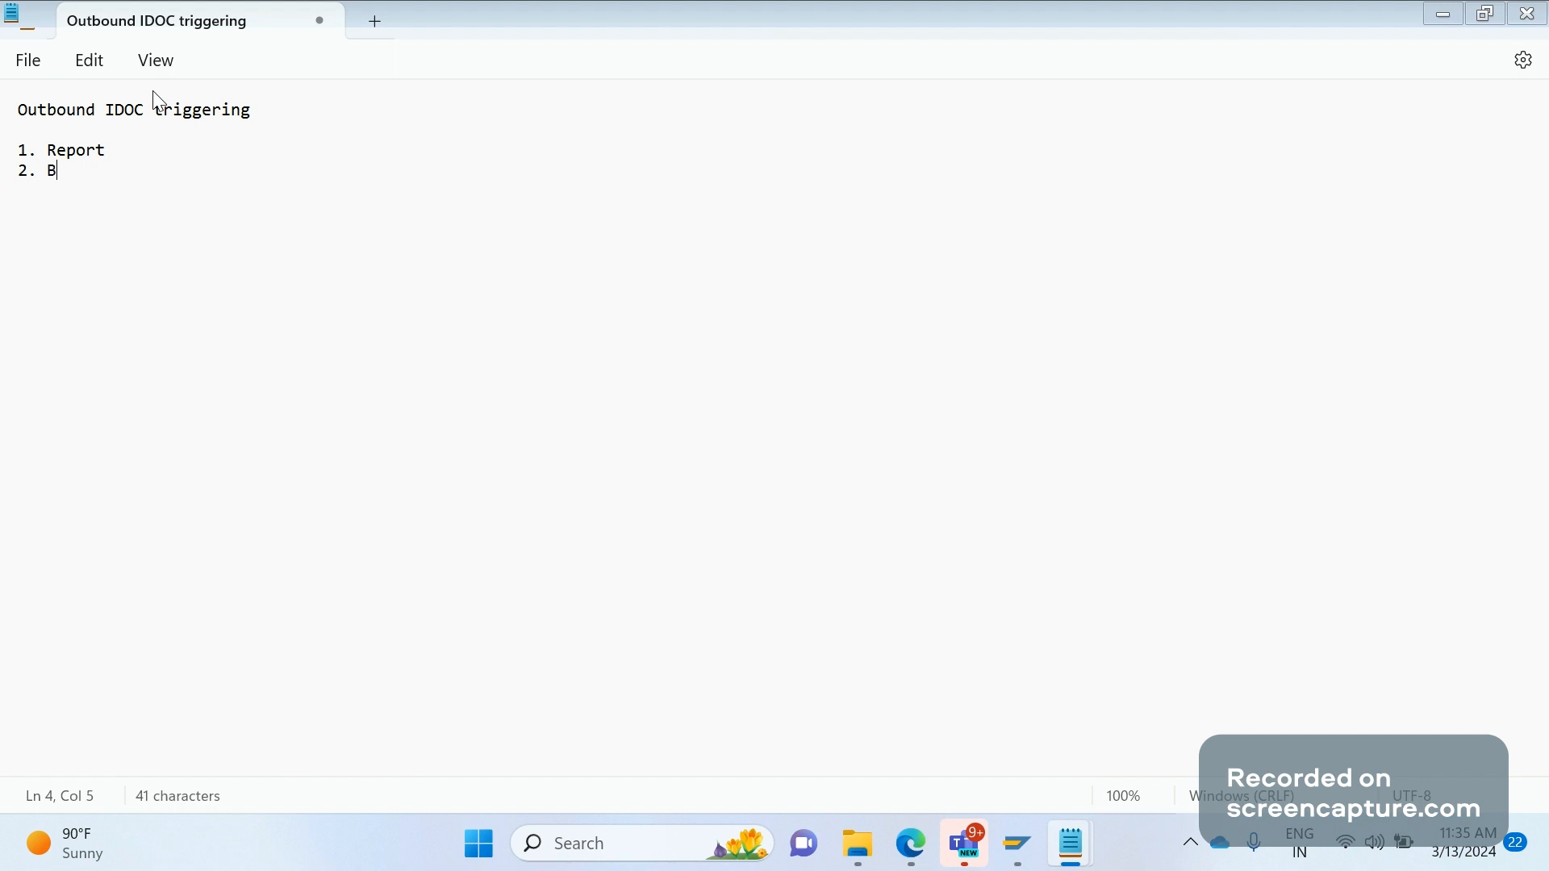
text(y using FM)
text(3)
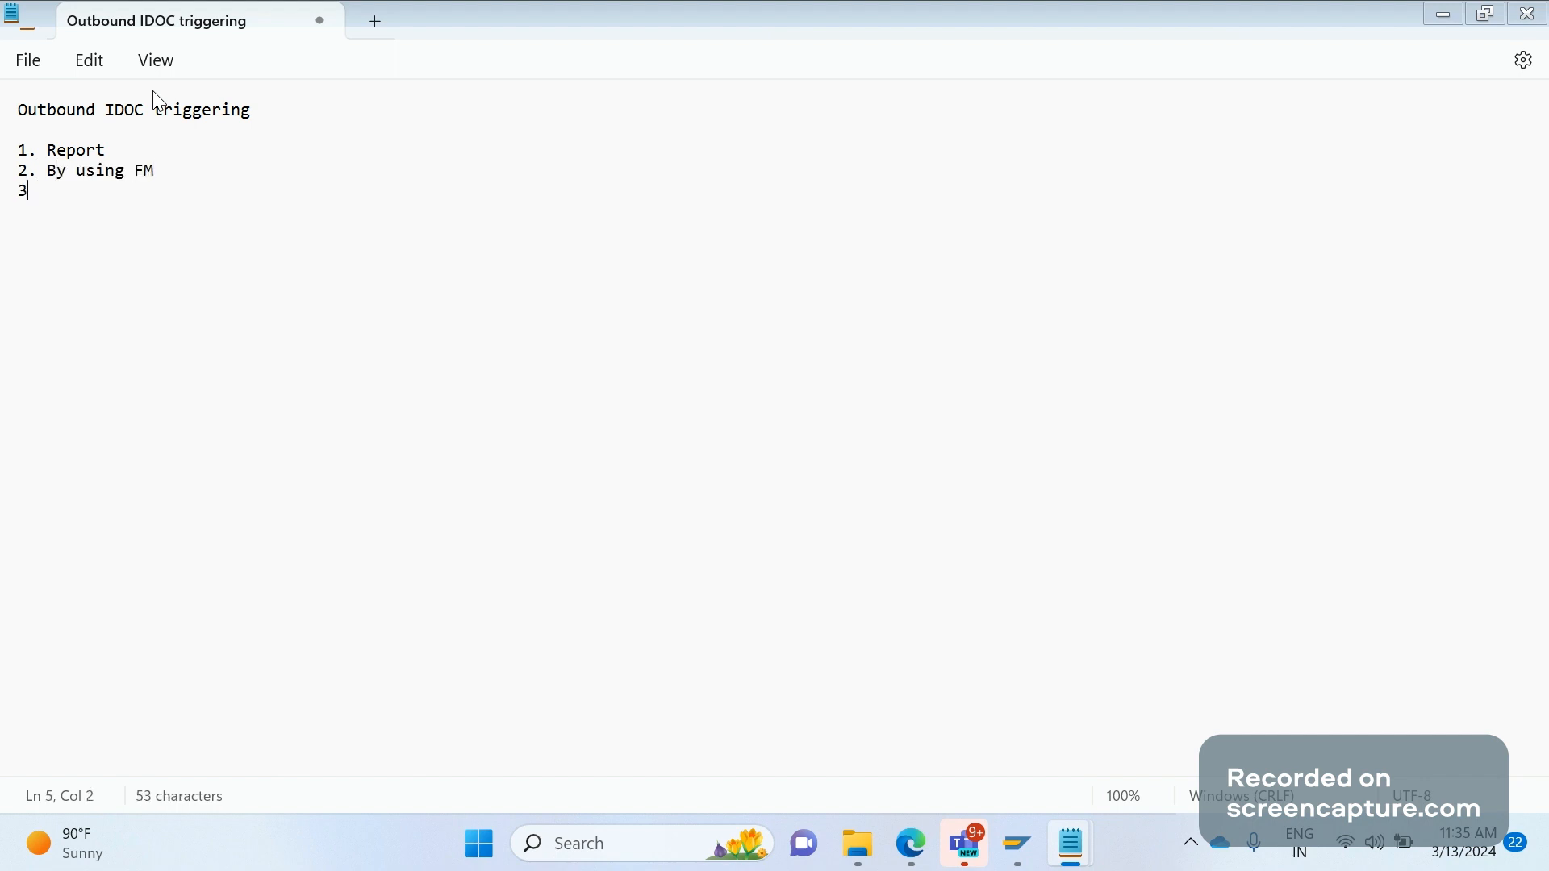
text(Messa)
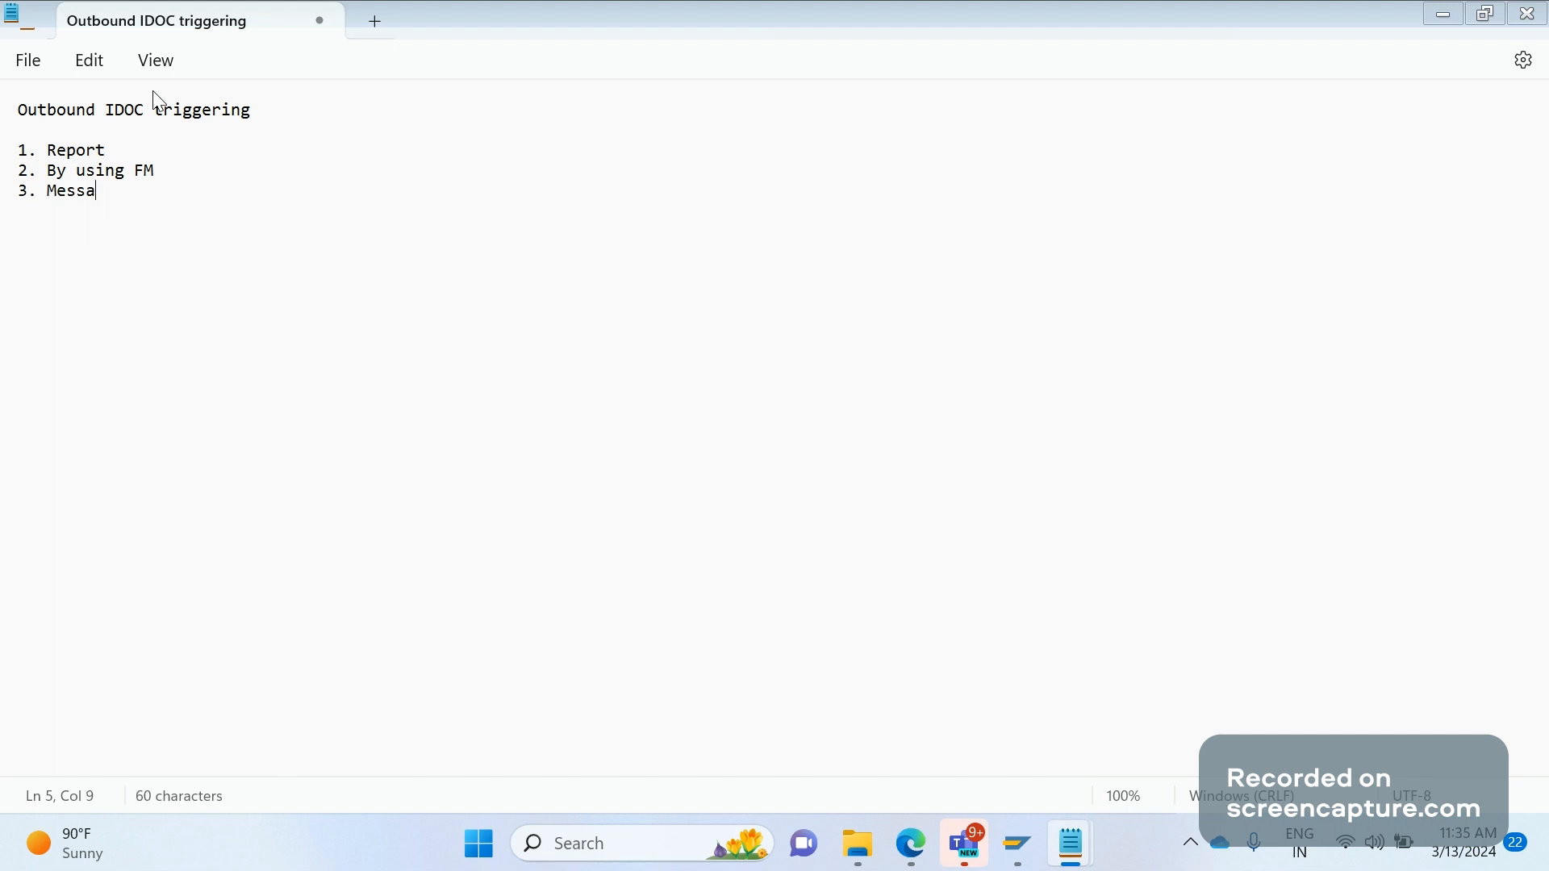
text(ge control ()
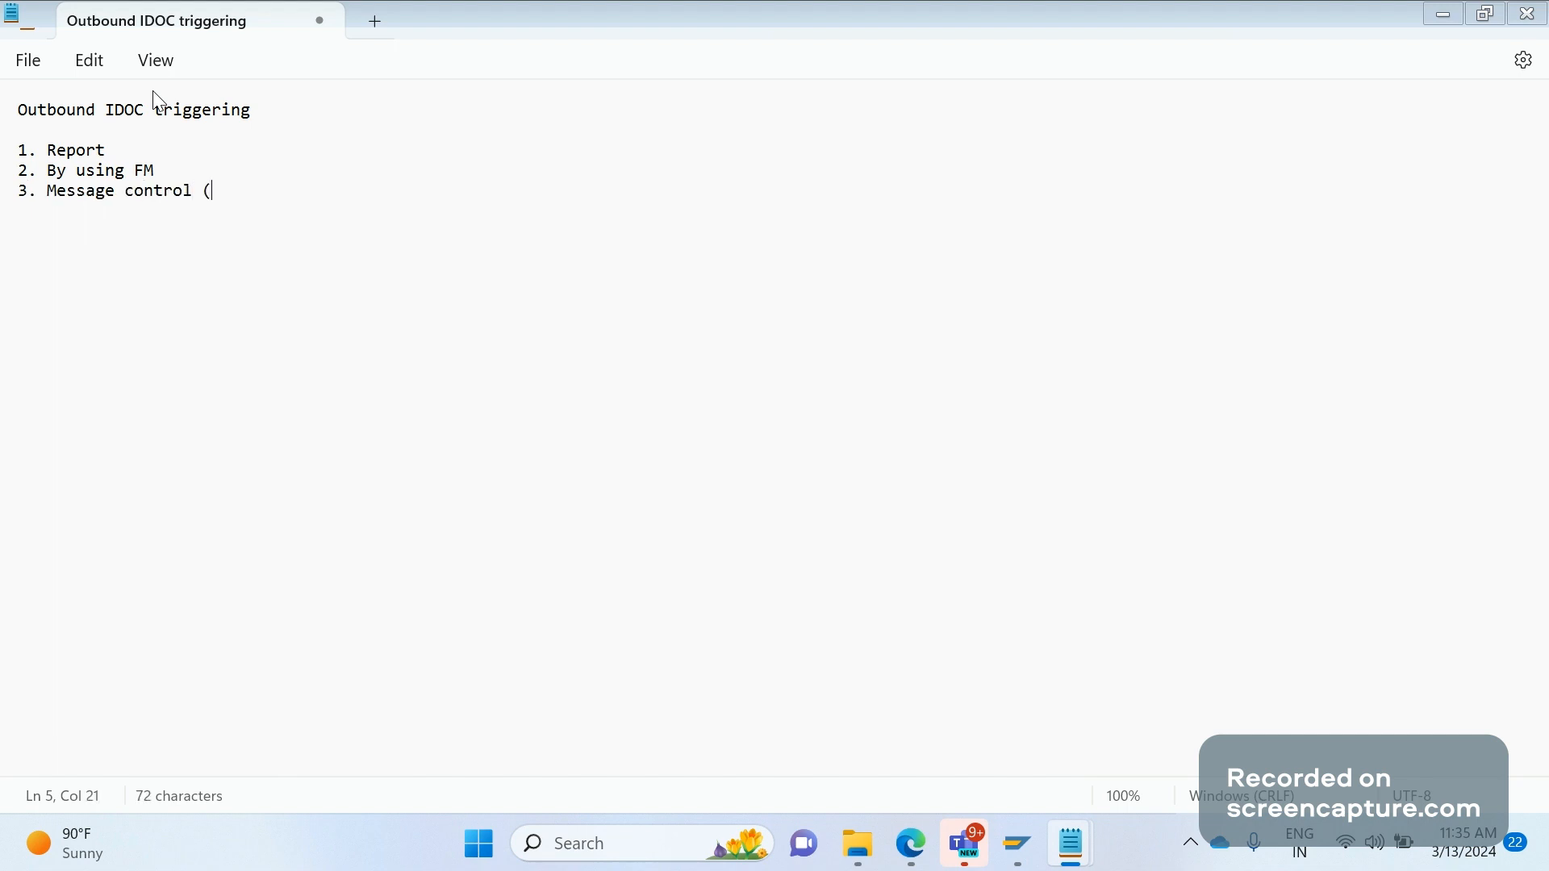
text(Output tup)
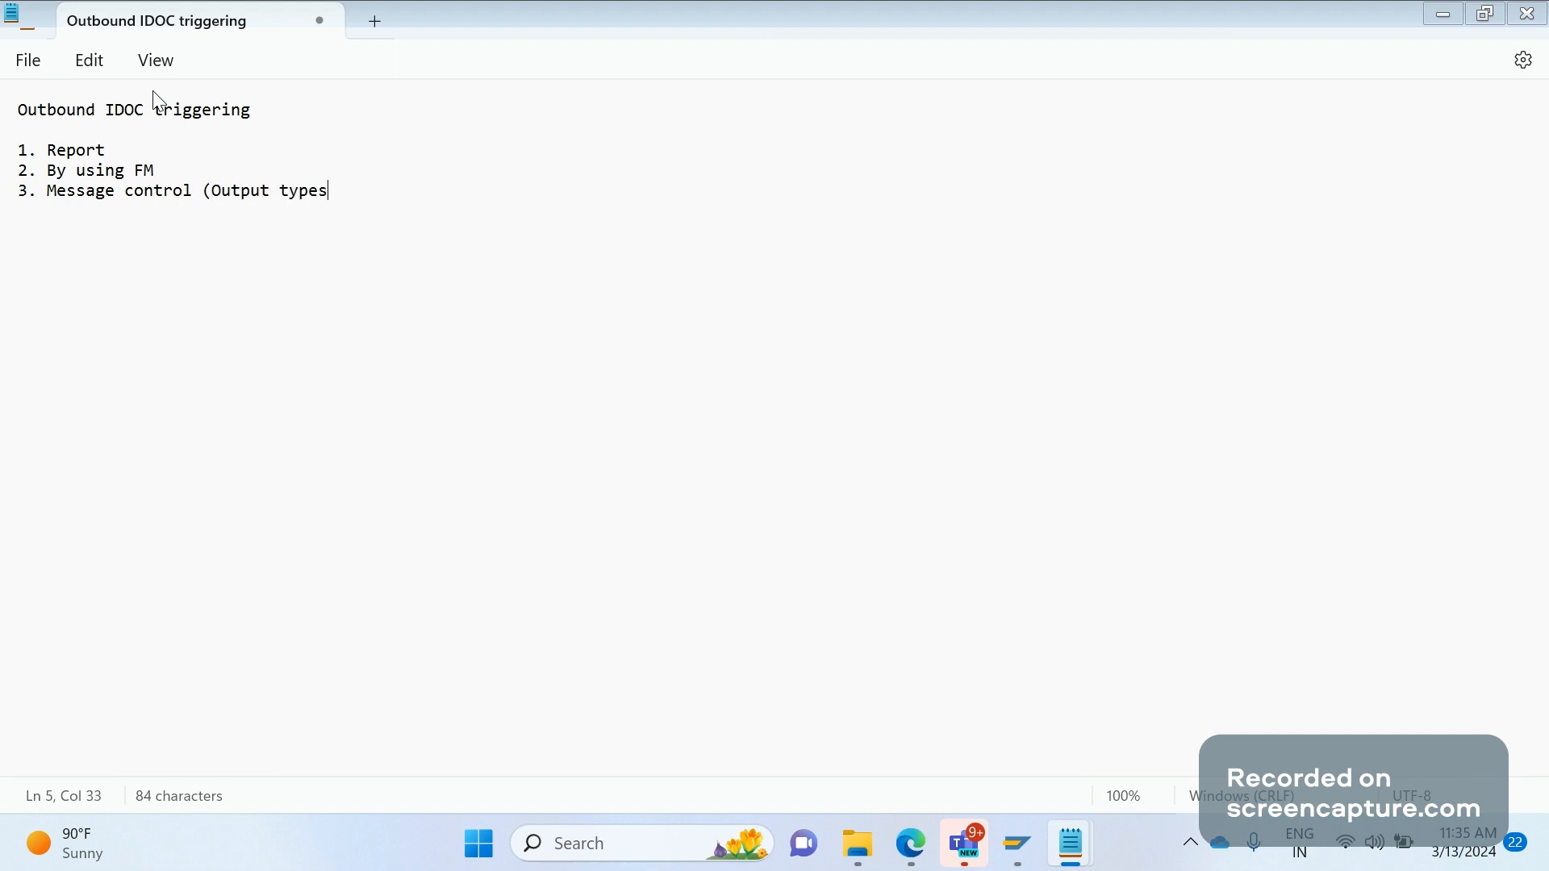
key(enter)
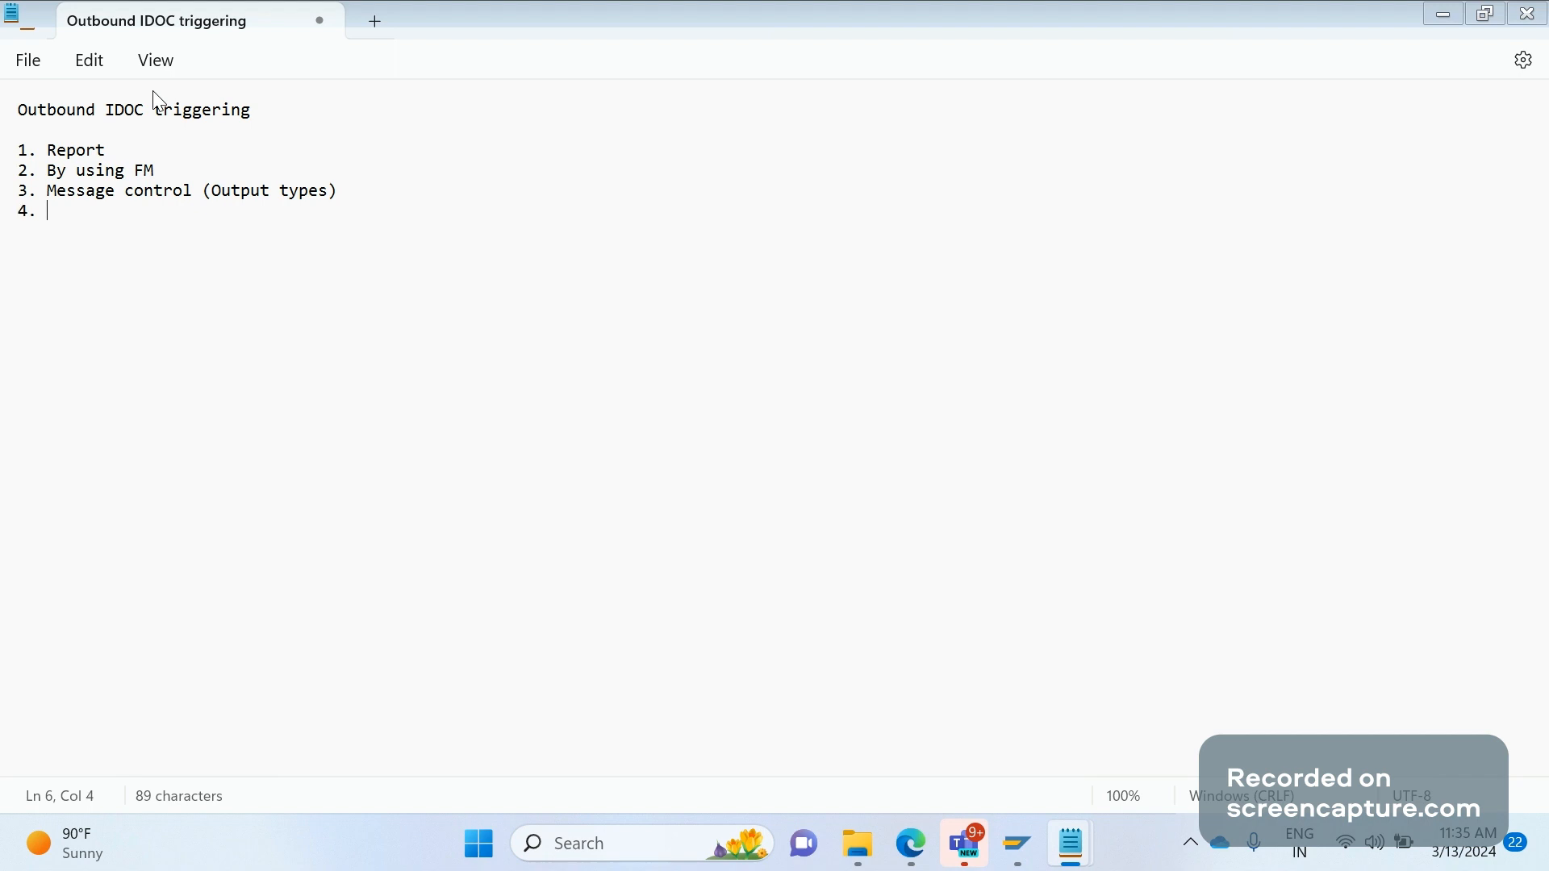
text(Change pointer te)
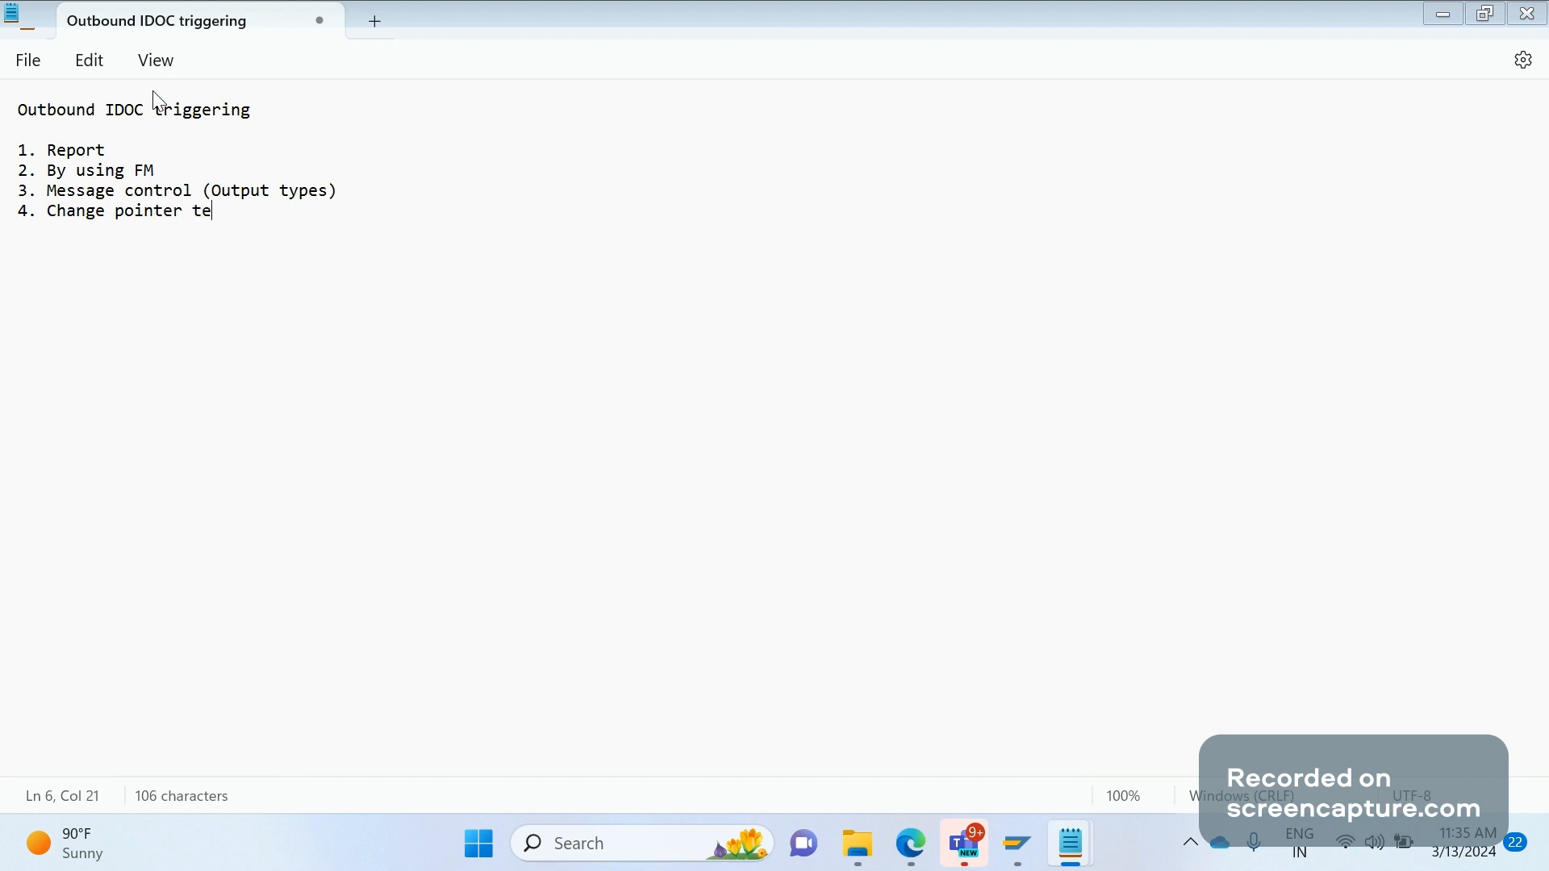
text(chni)
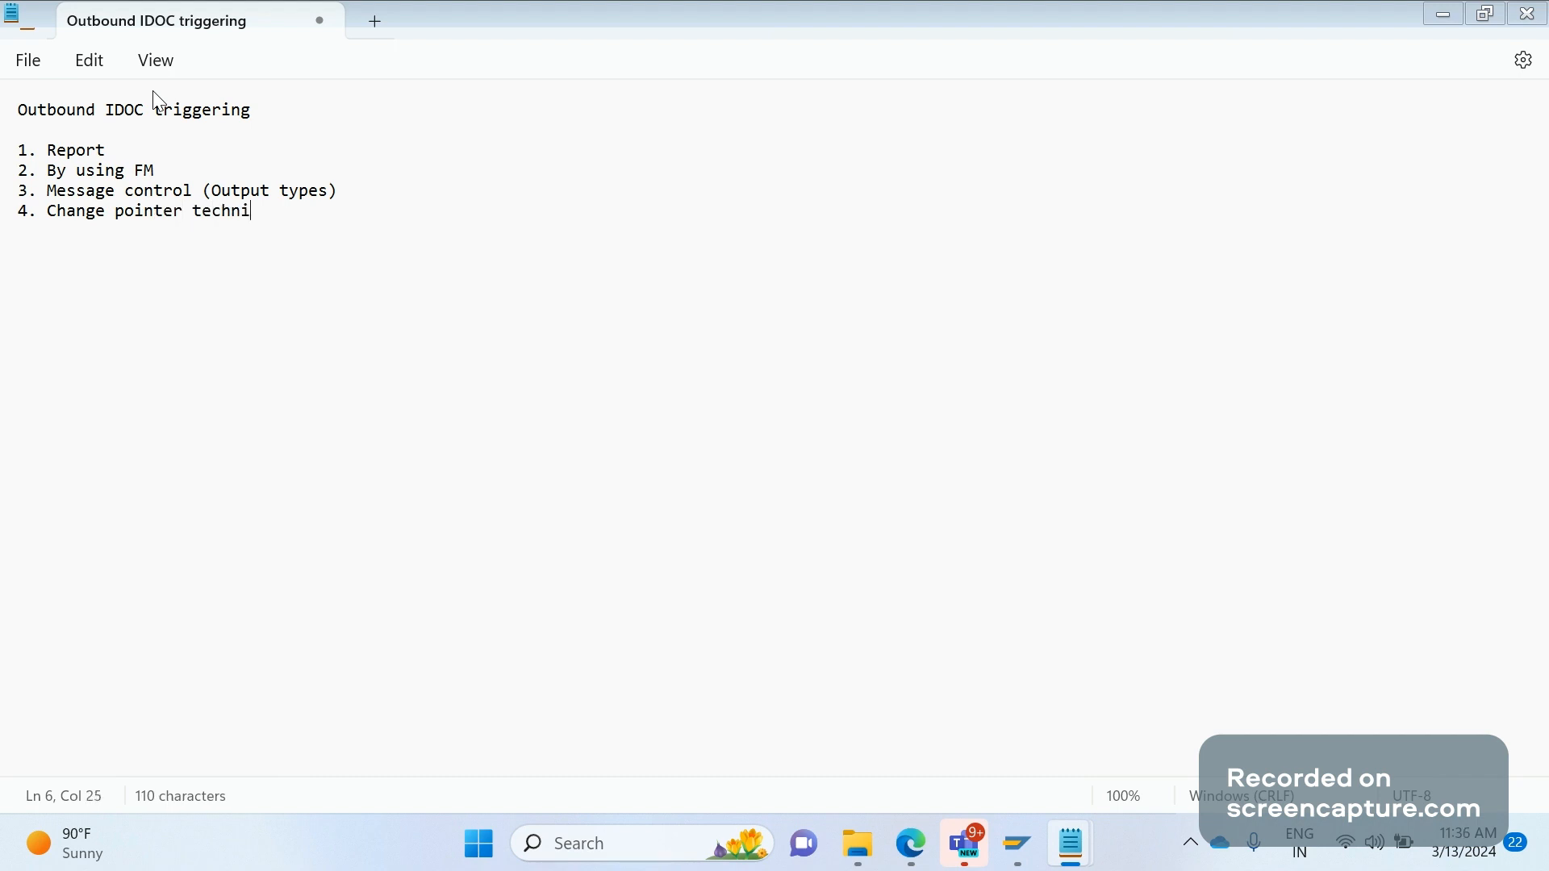
text(que)
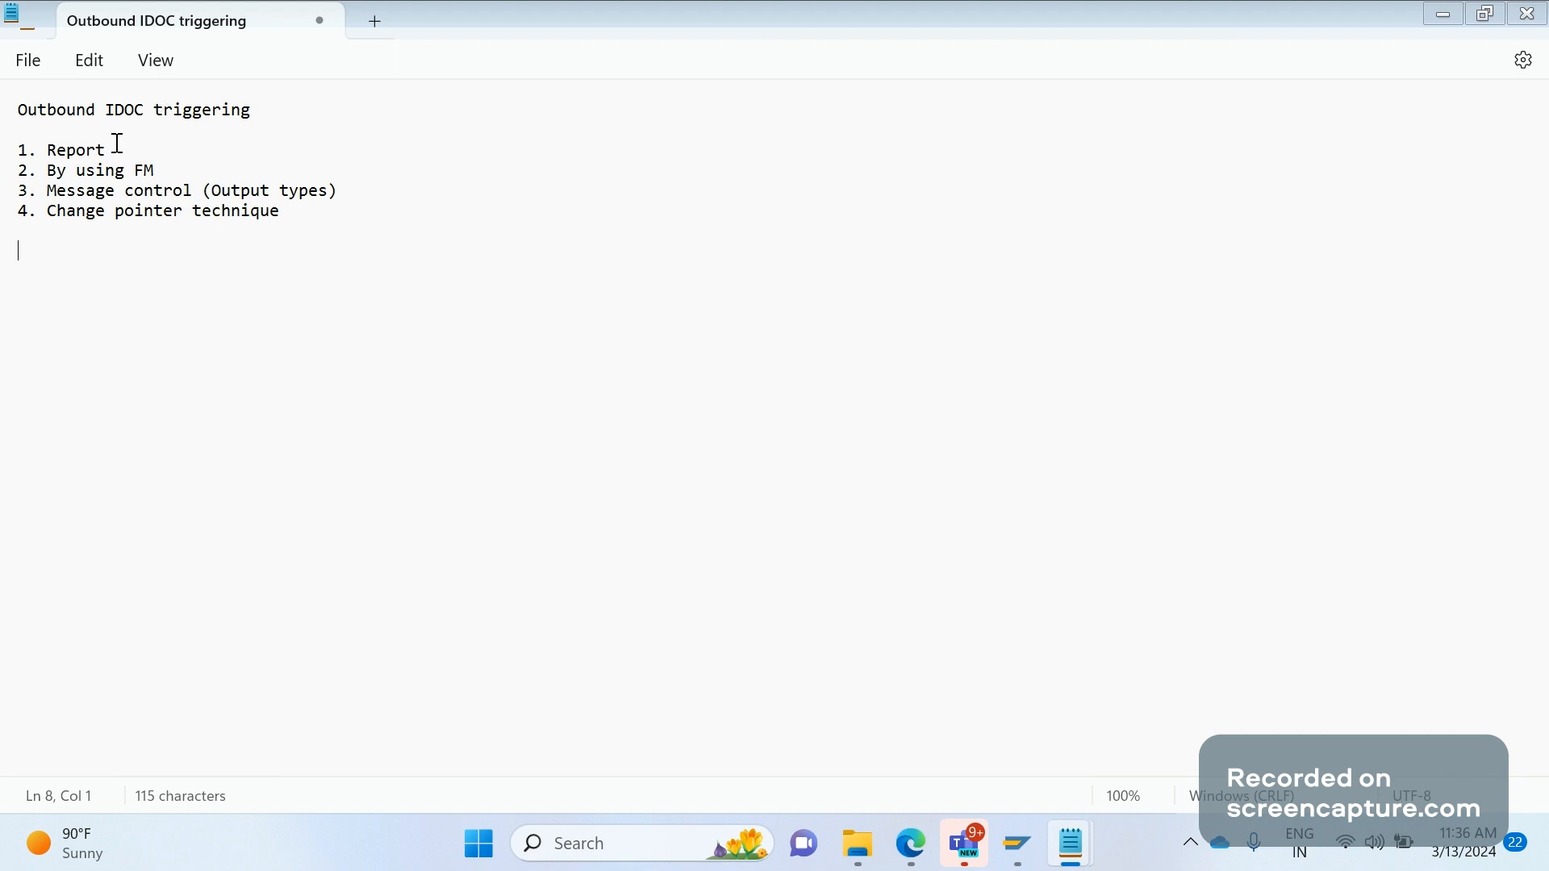
click(340, 190)
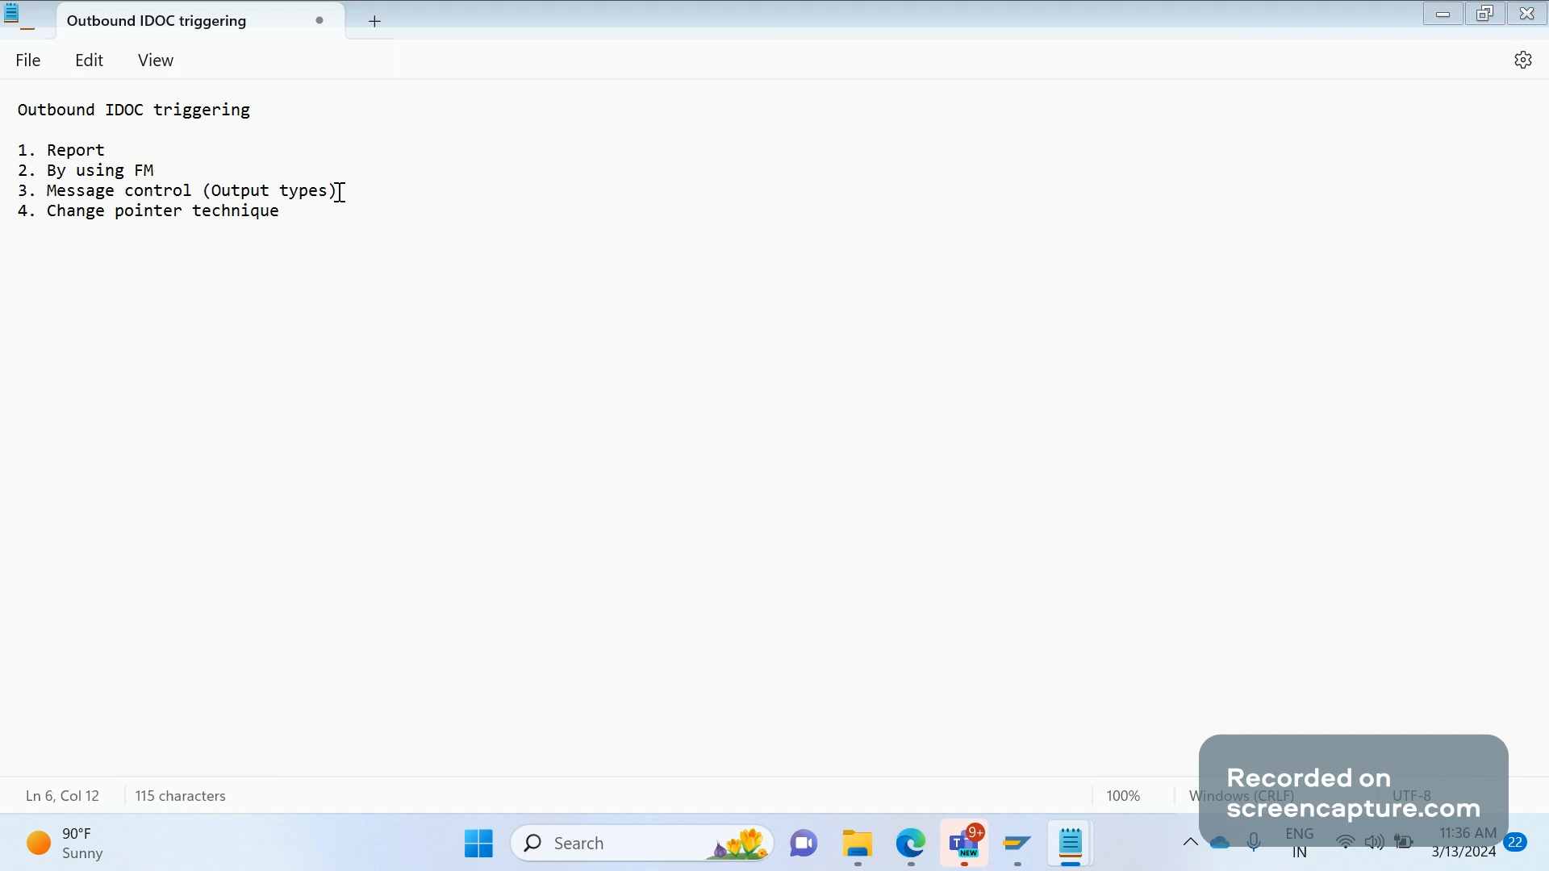
drag(228, 190, 335, 190)
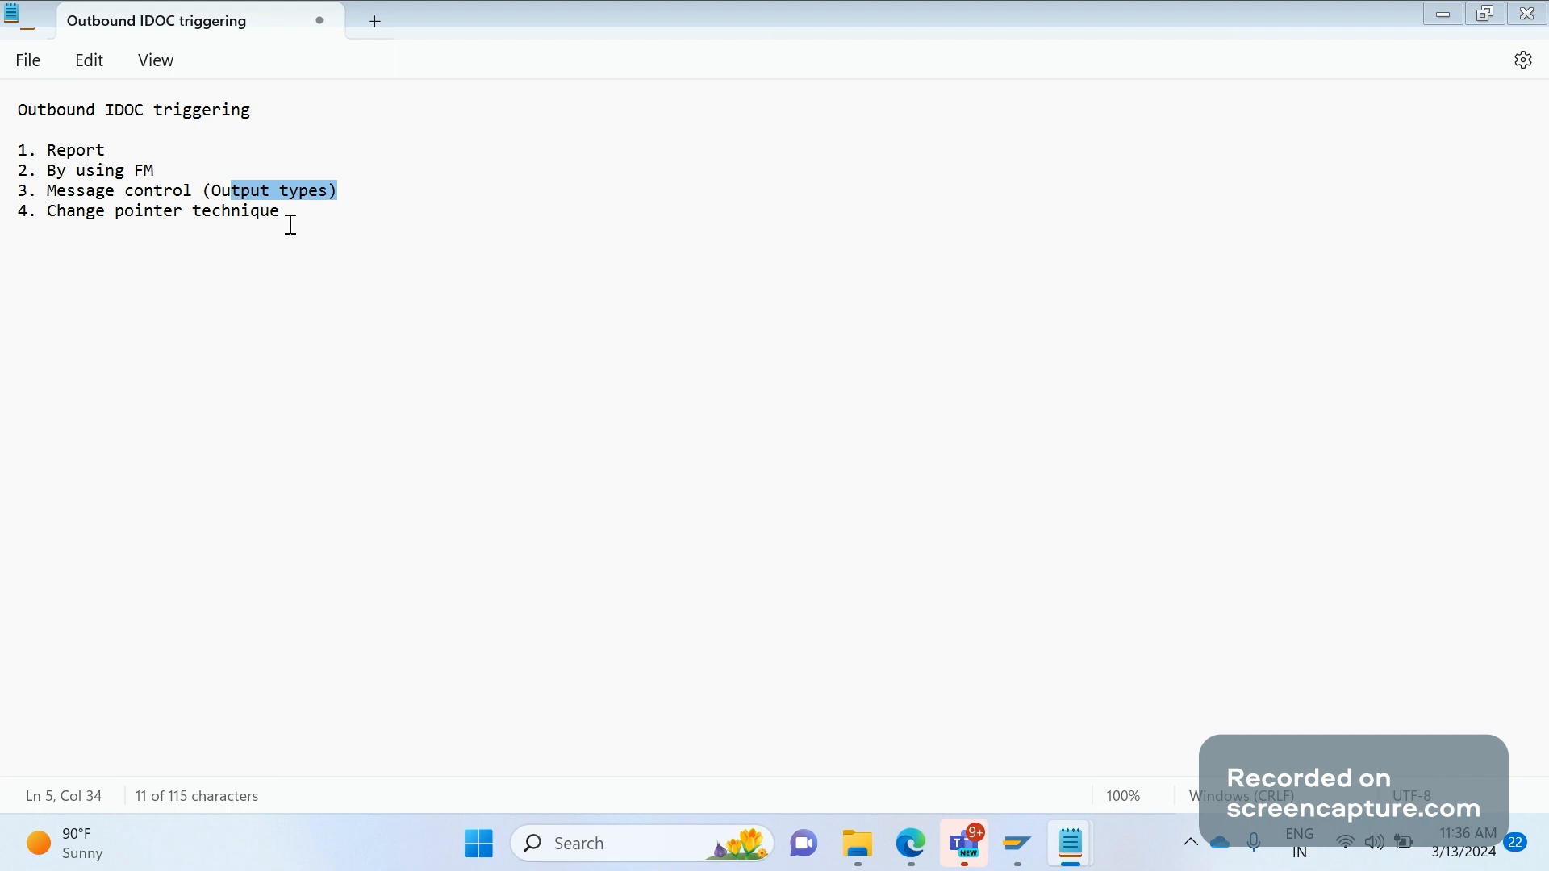
mouse_move(288, 294)
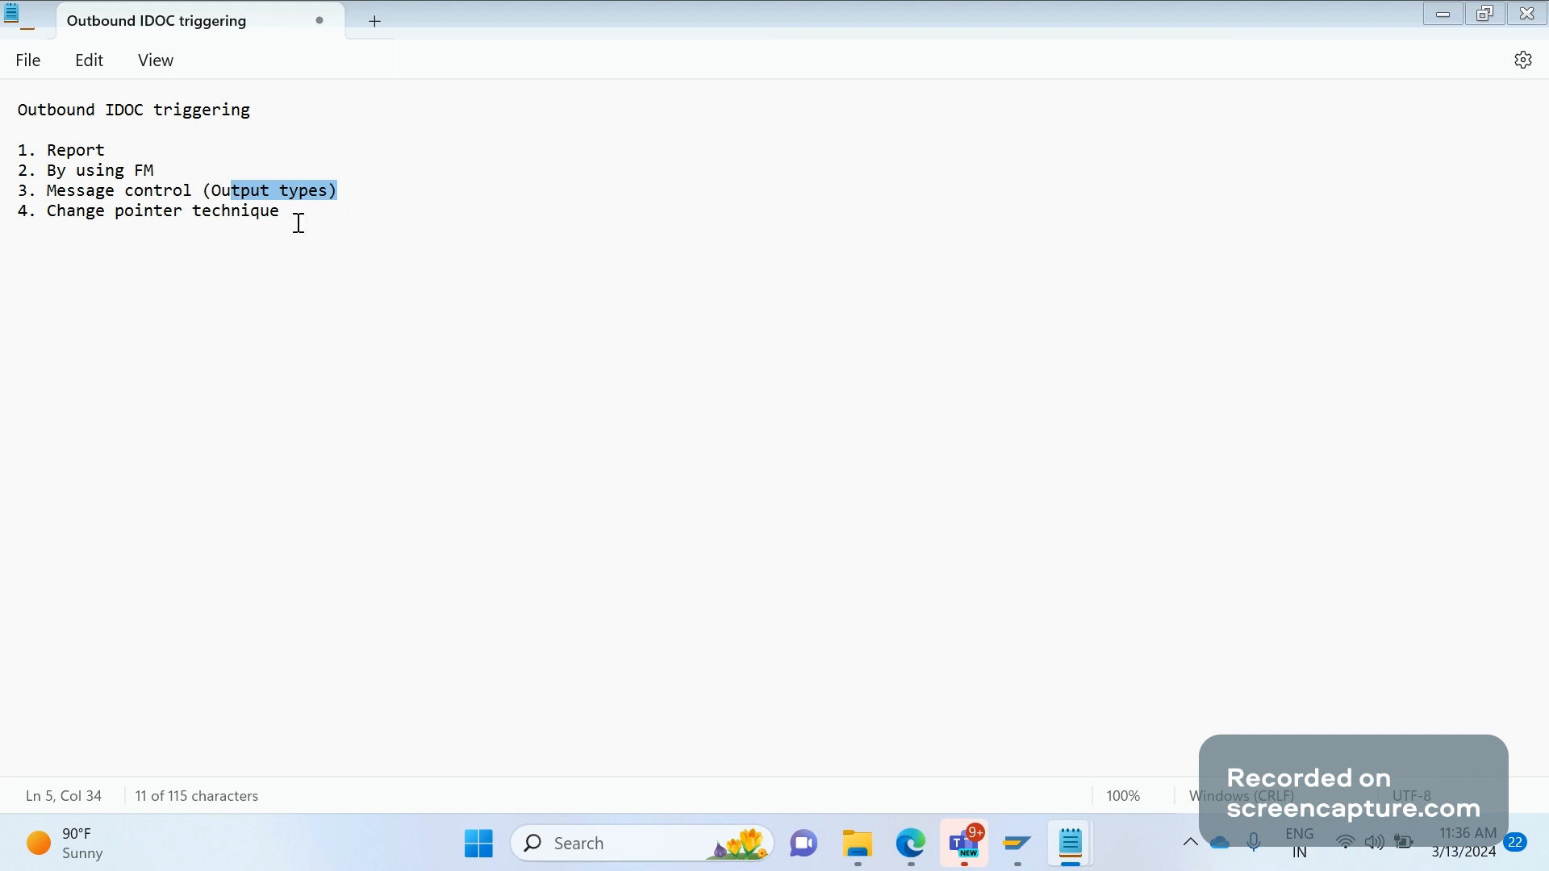
Add the 'Inbound IDOC triggering' heading on its own line
text(Inbound IDOC)
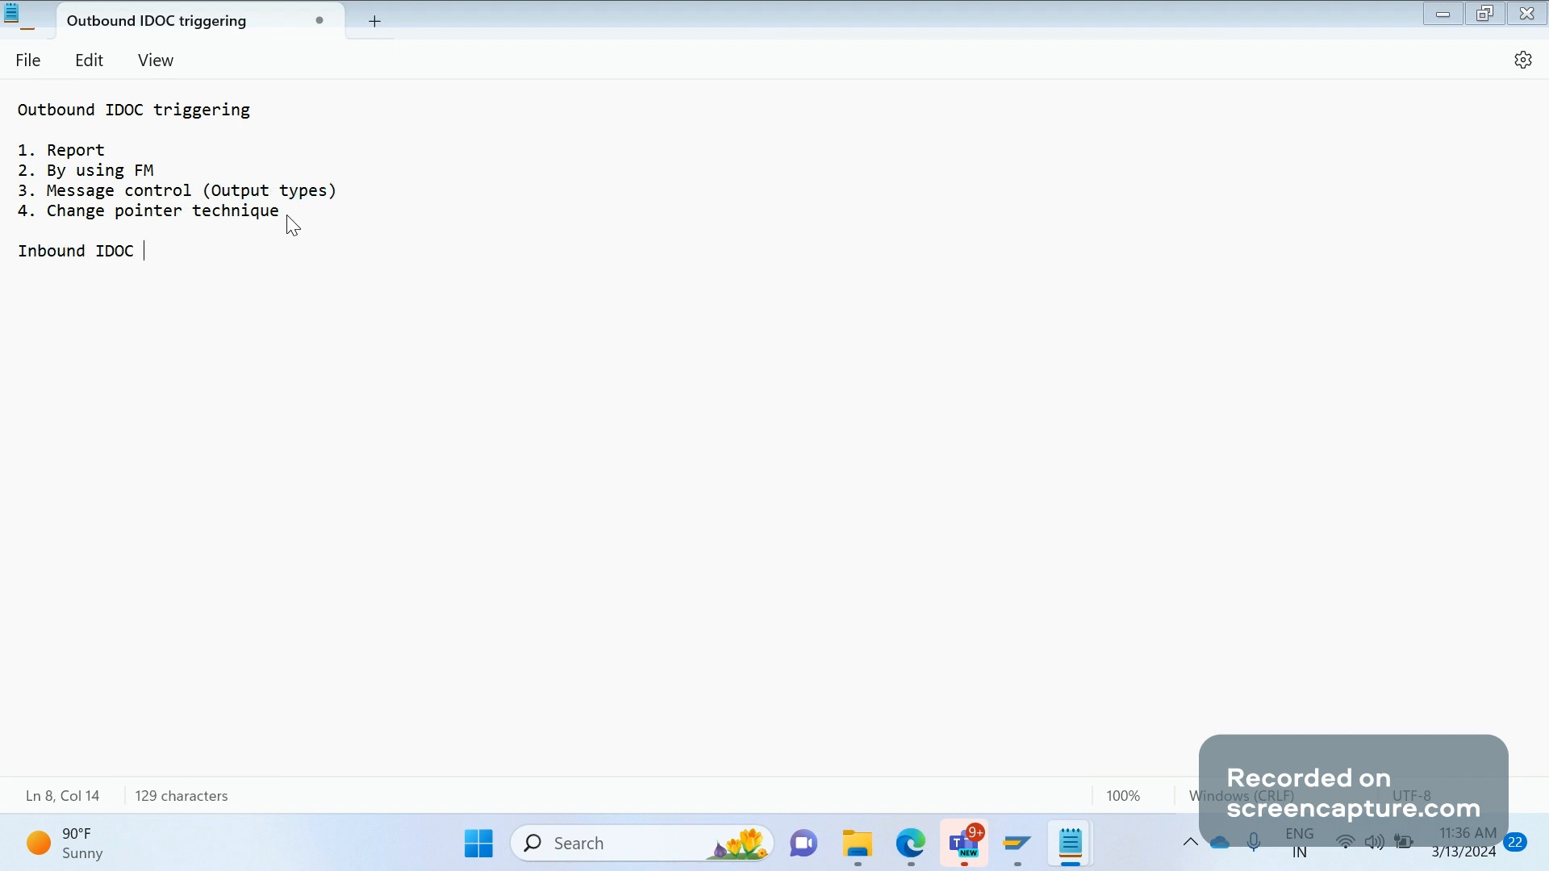
text(triggering)
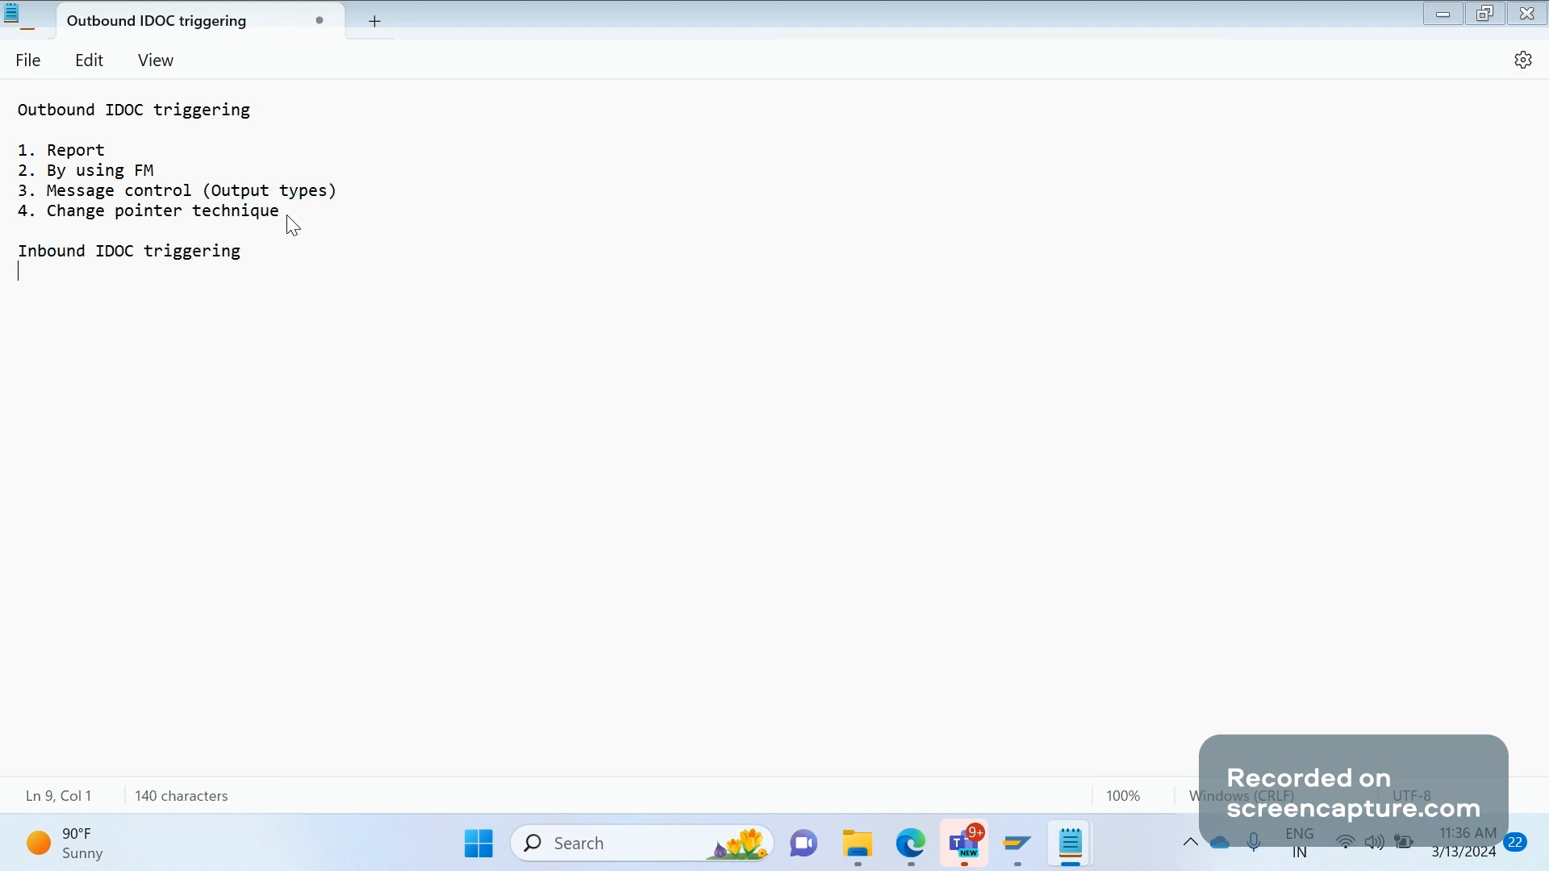
key(Enter)
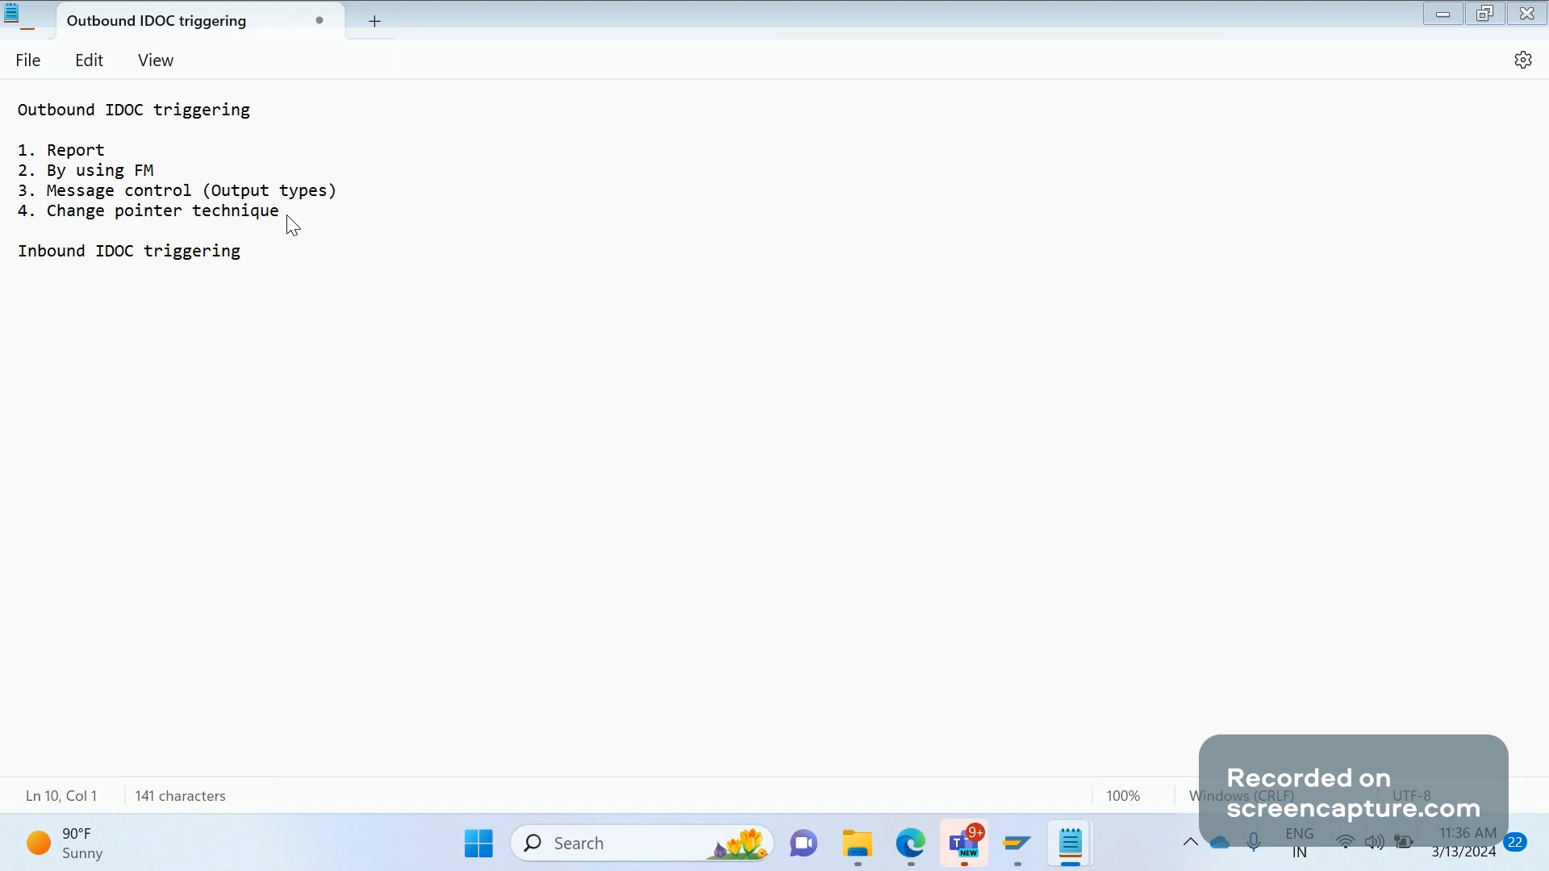
Type the first inbound item '1. FM (BAPI_IDOC_INPUT1'
text(1.)
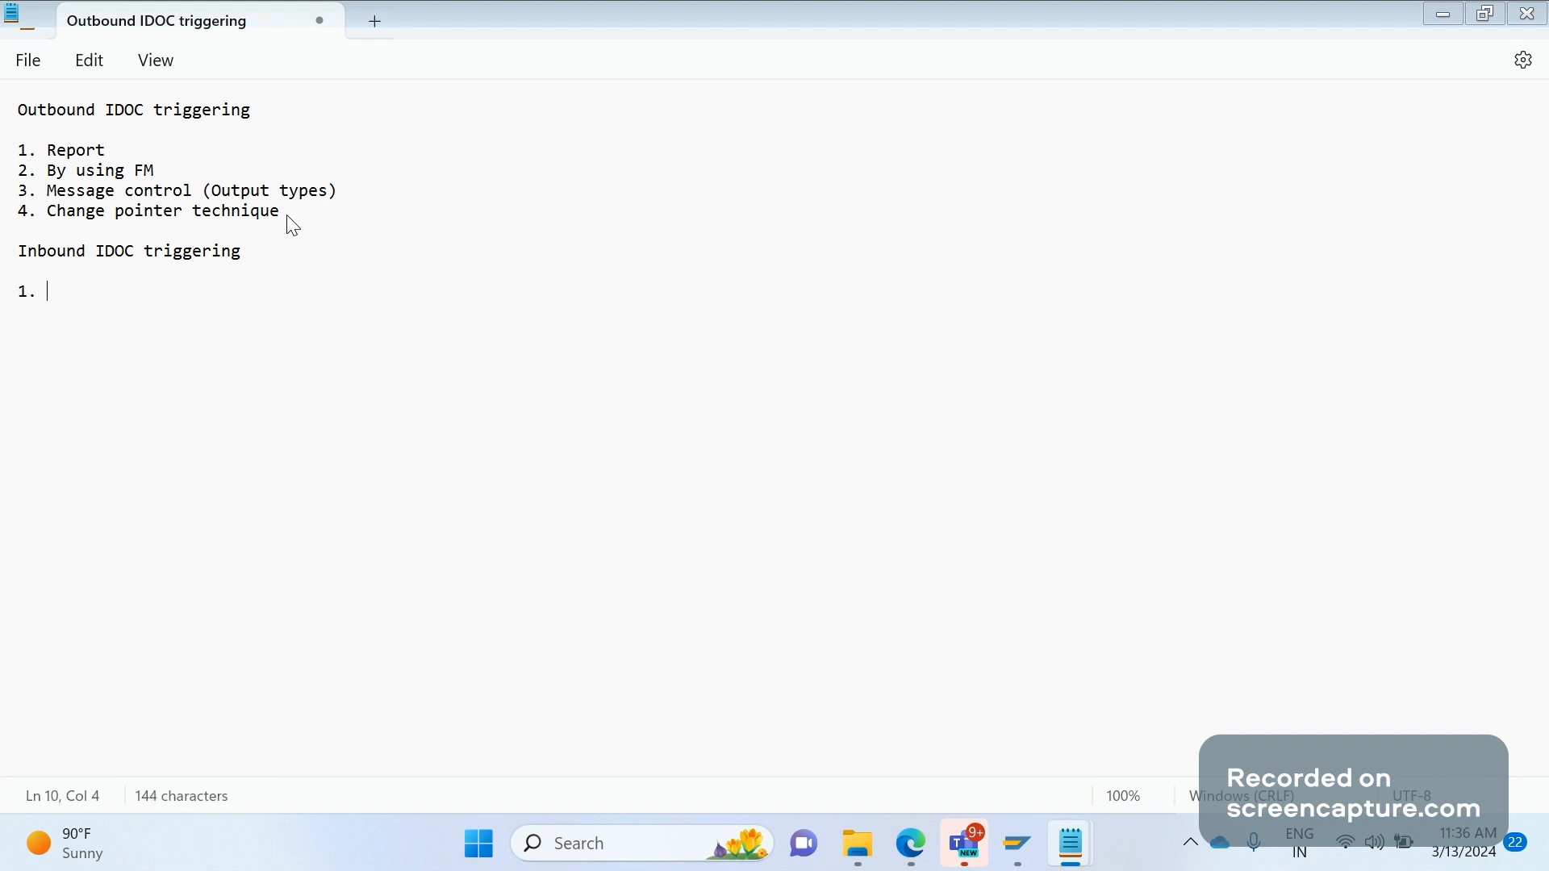
text(FM)
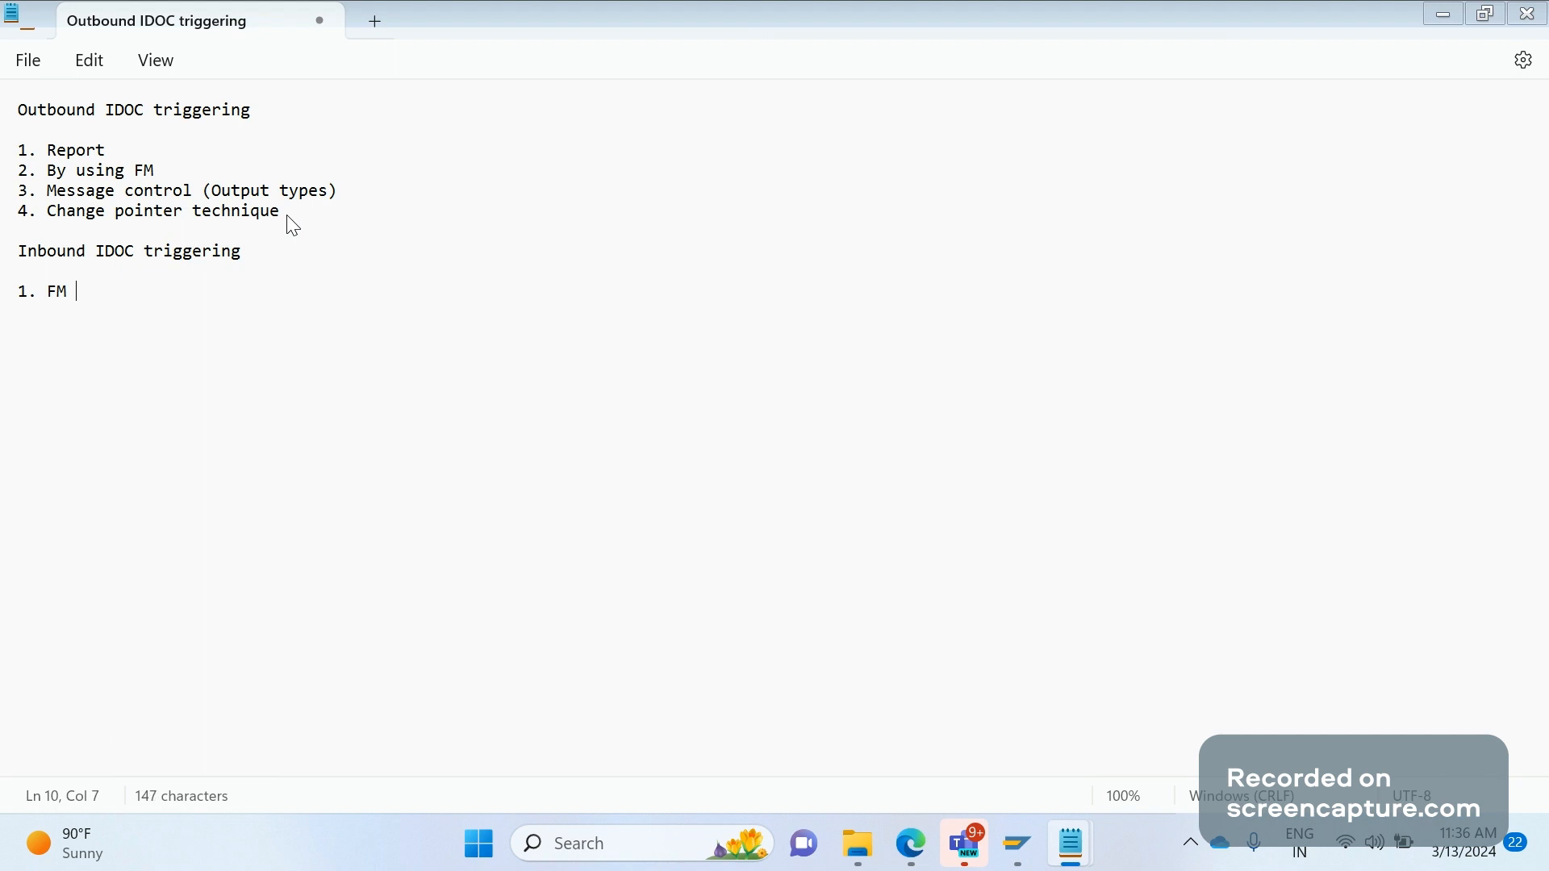
text(()
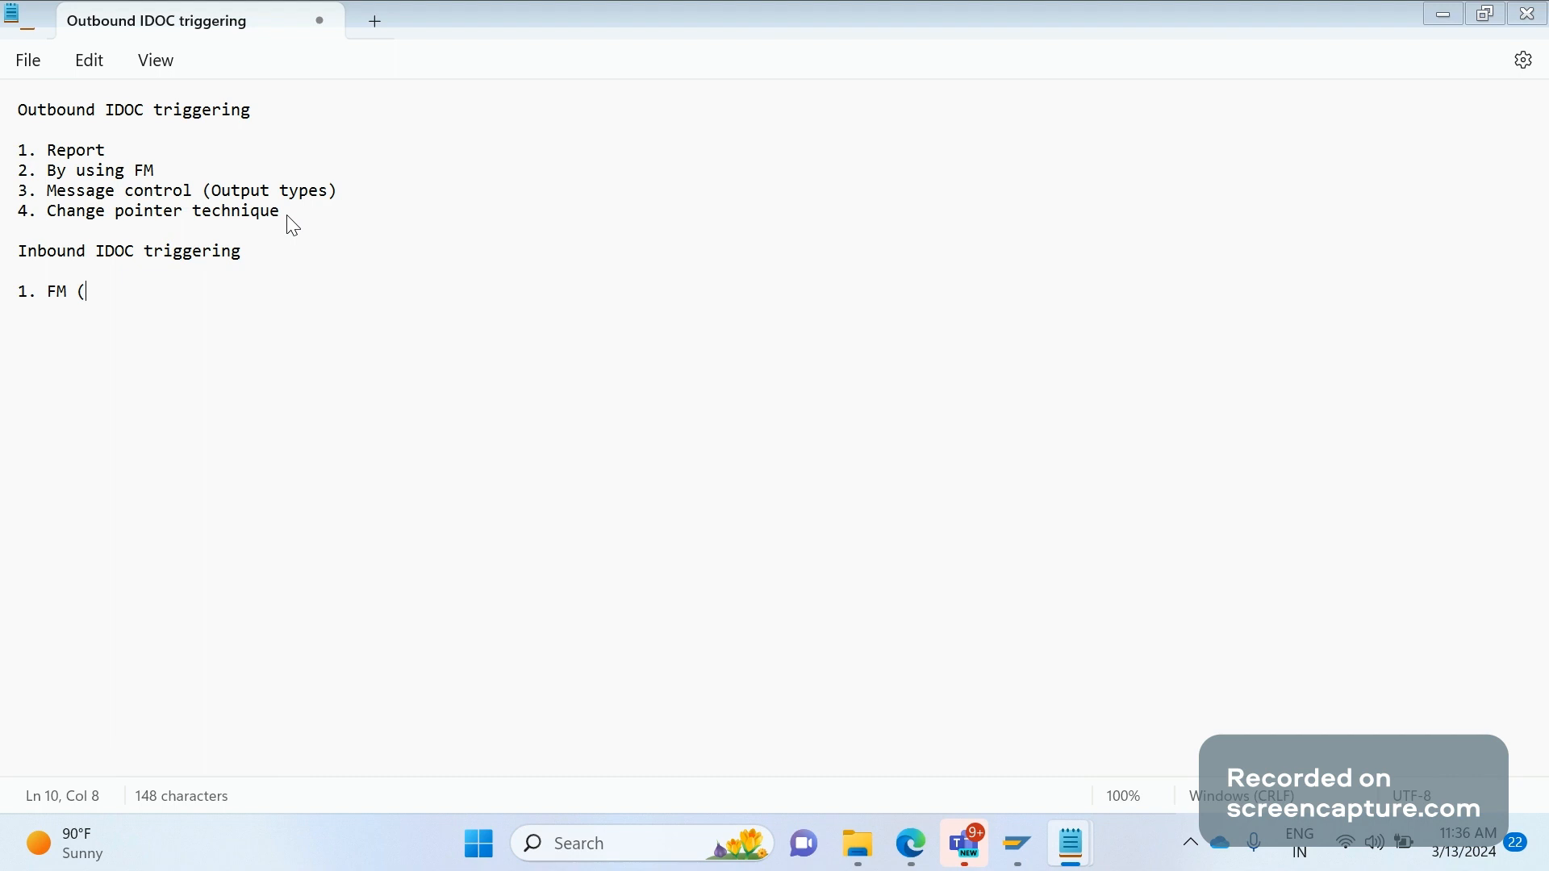
text(BAPI_)
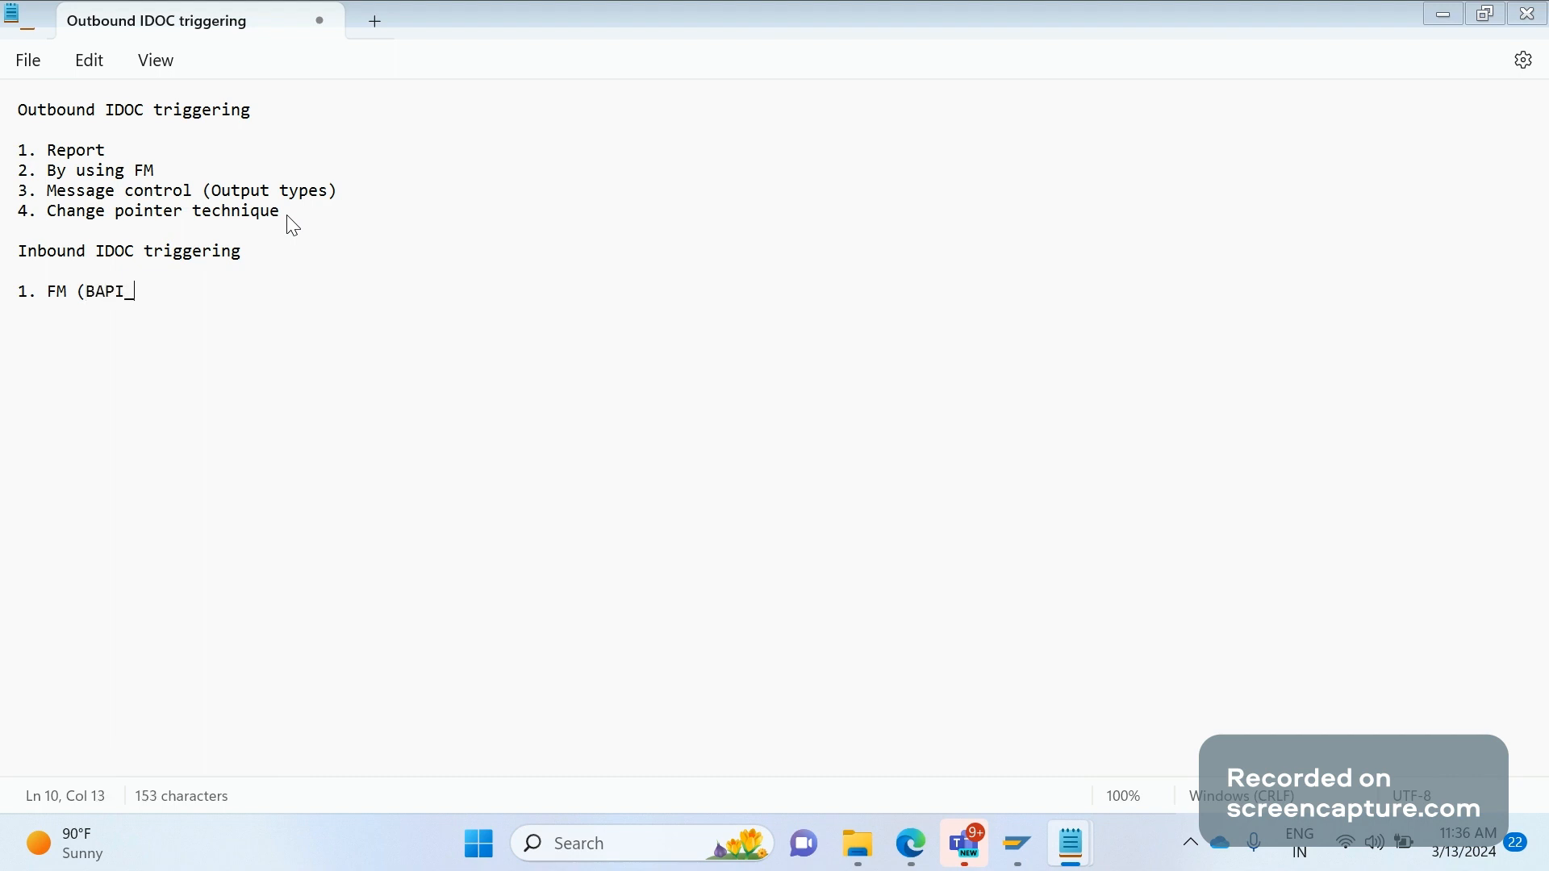
text(IDOC_I)
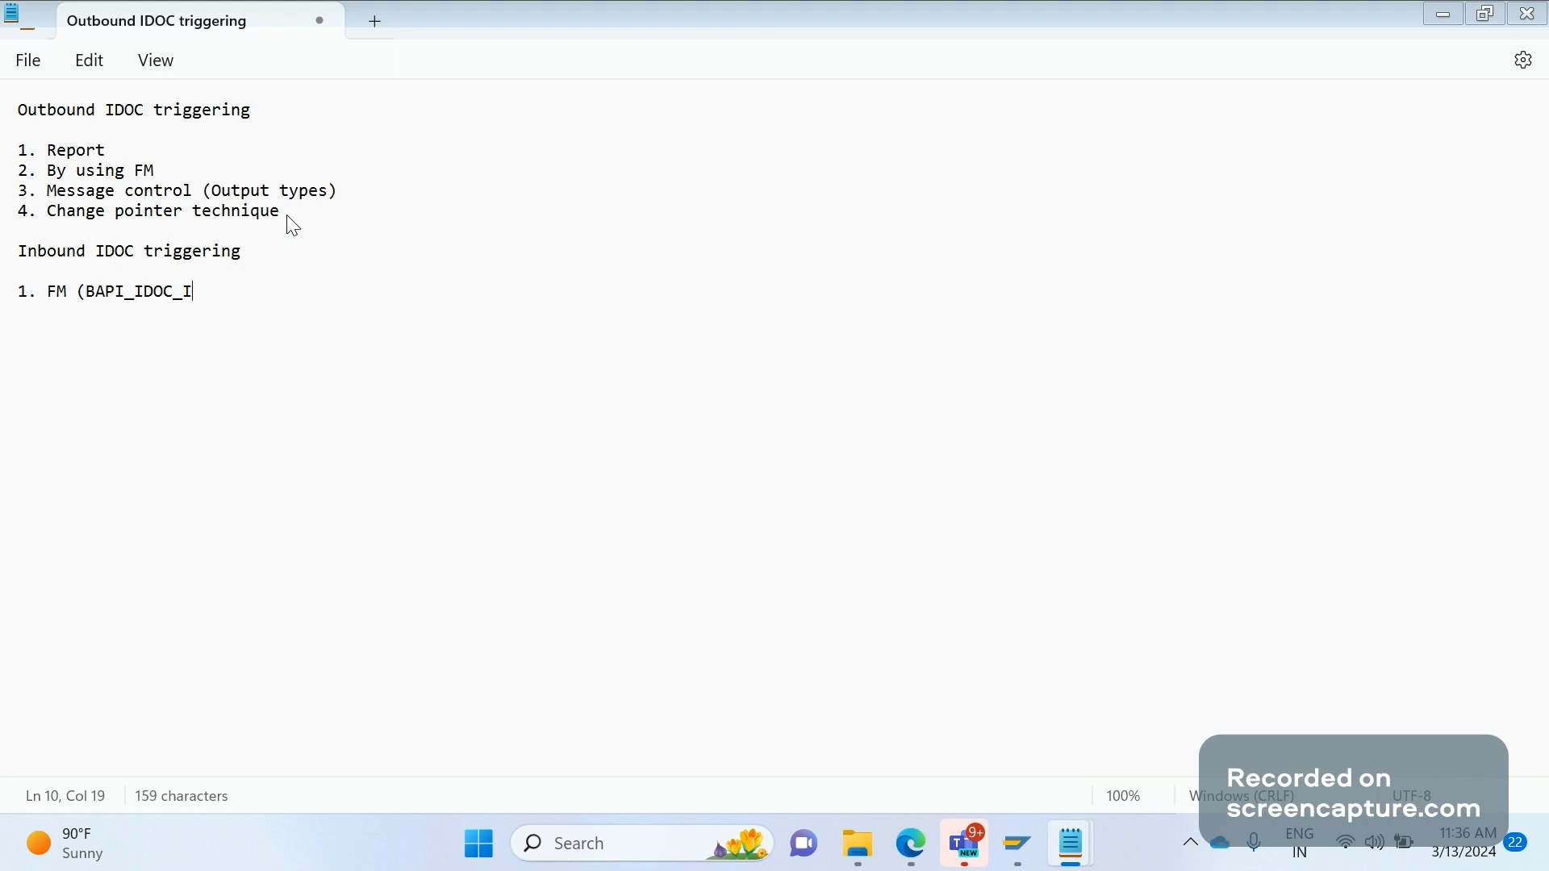
text(NPUT1)
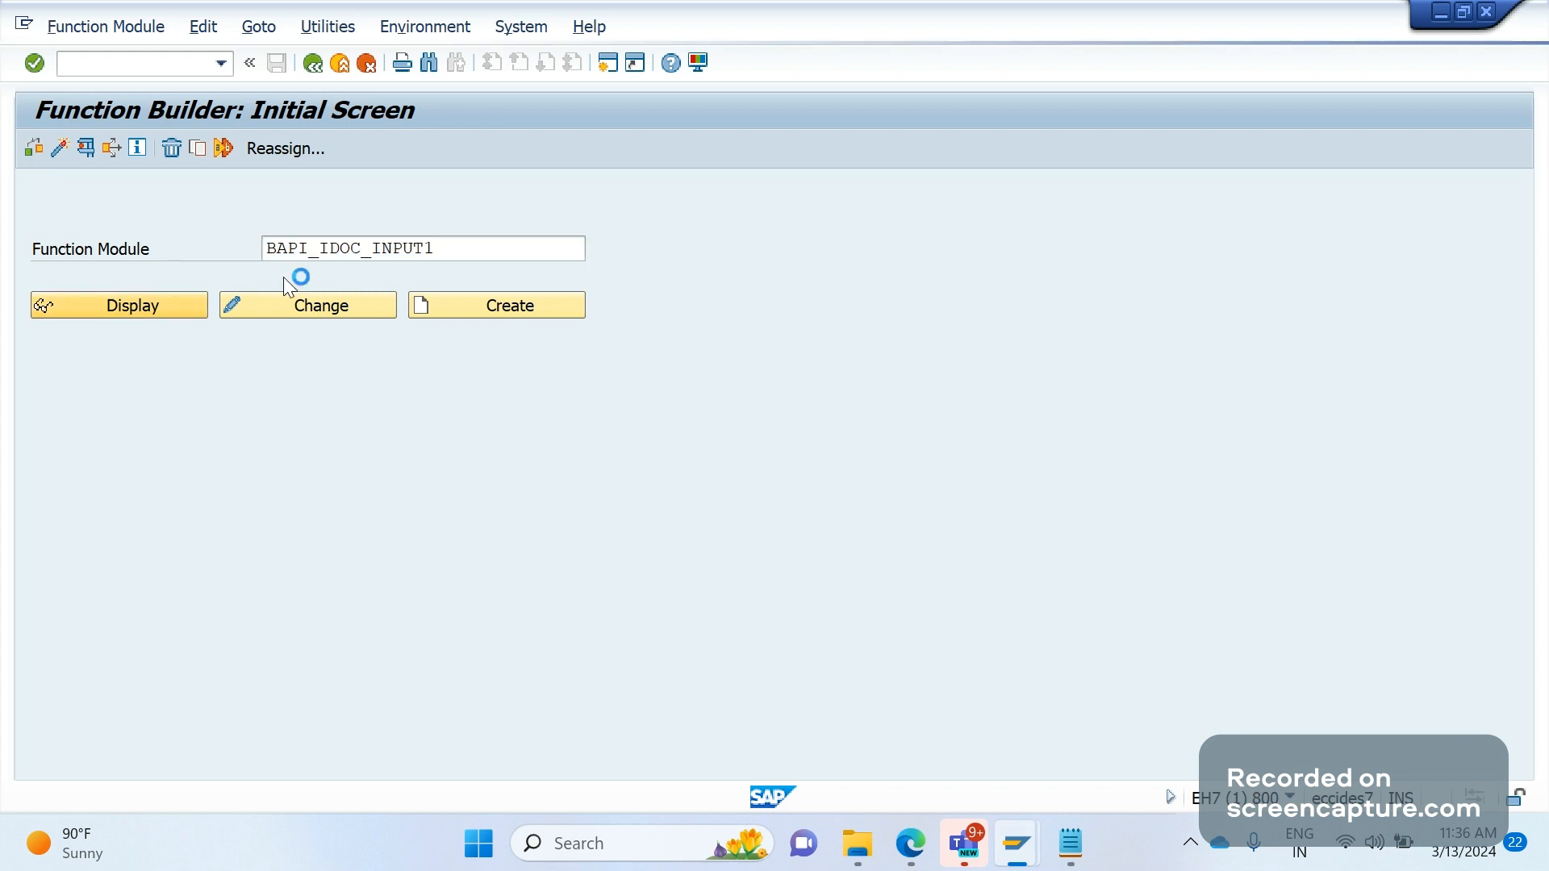
Display BAPI_IDOC_INPUT1 in Function Builder and select its function module name
click(118, 304)
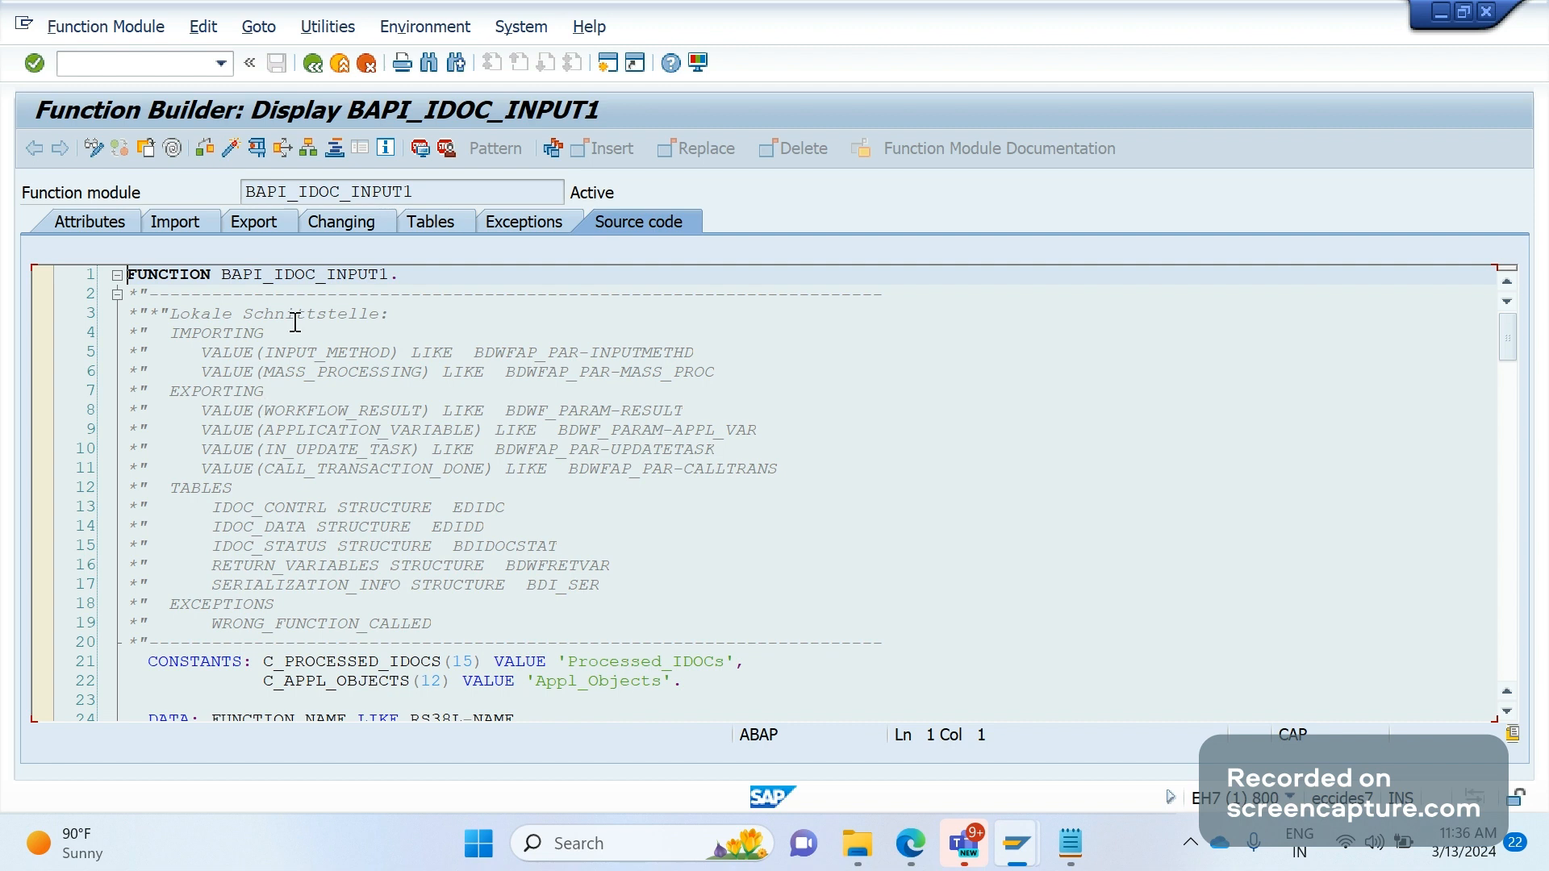
mouse_move(374, 391)
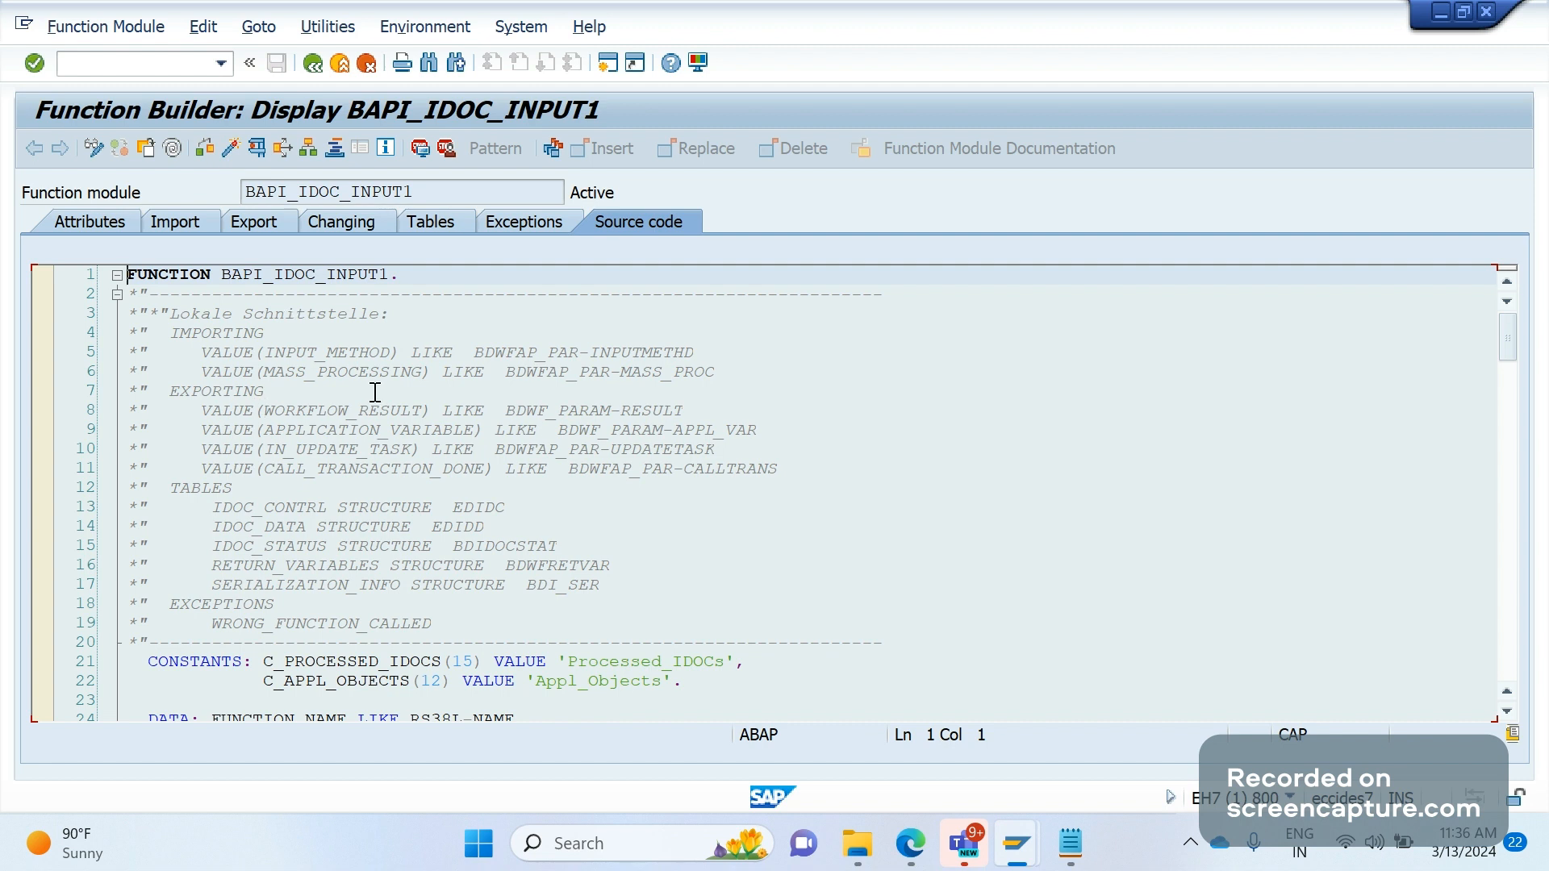
click(415, 192)
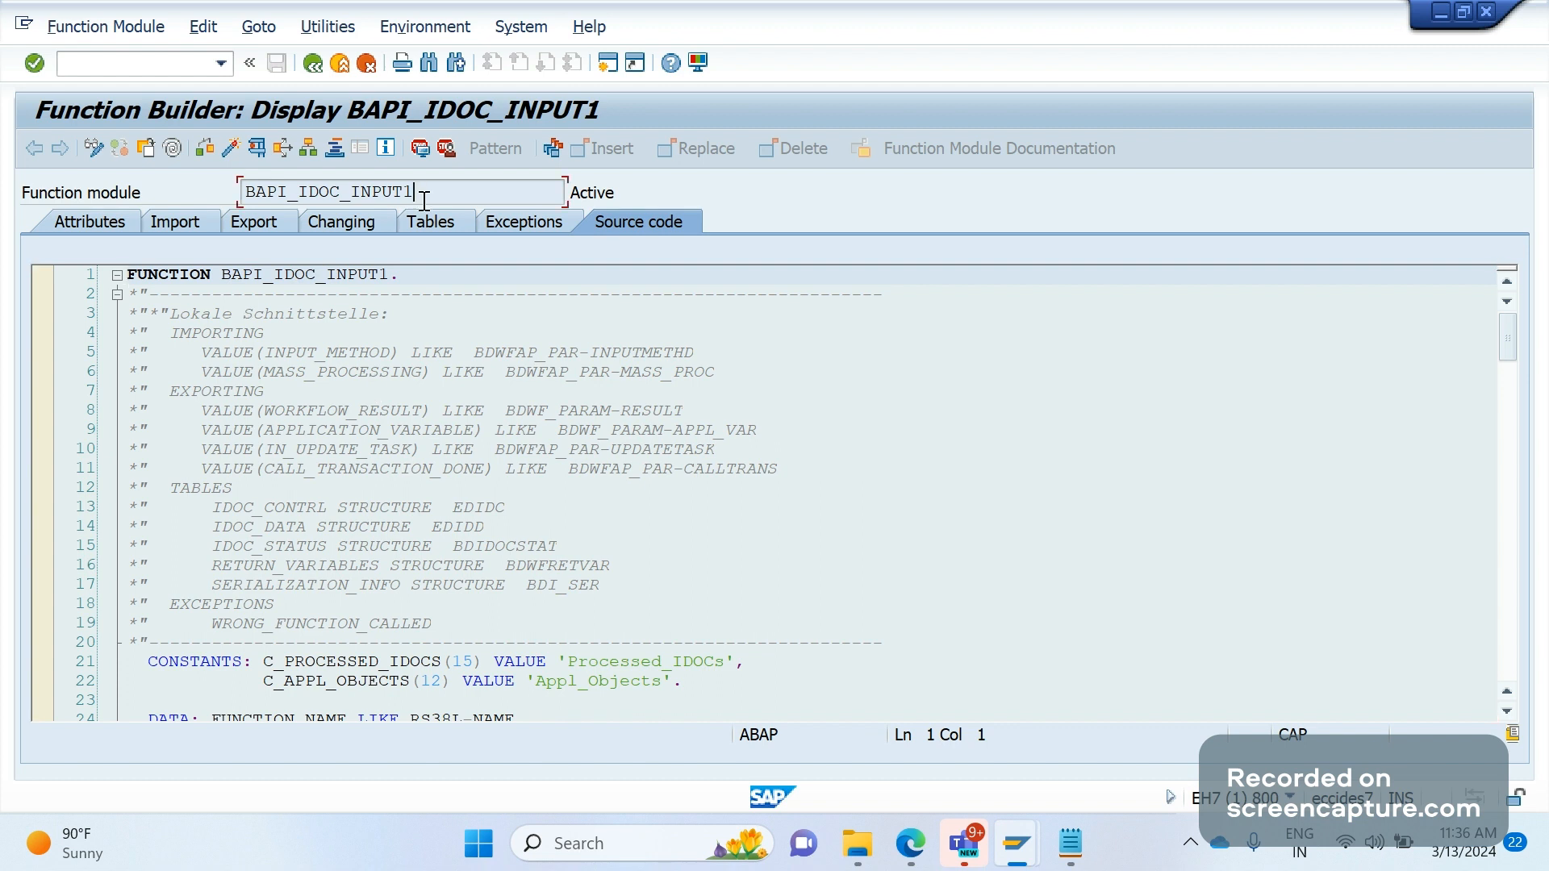
double_click(329, 192)
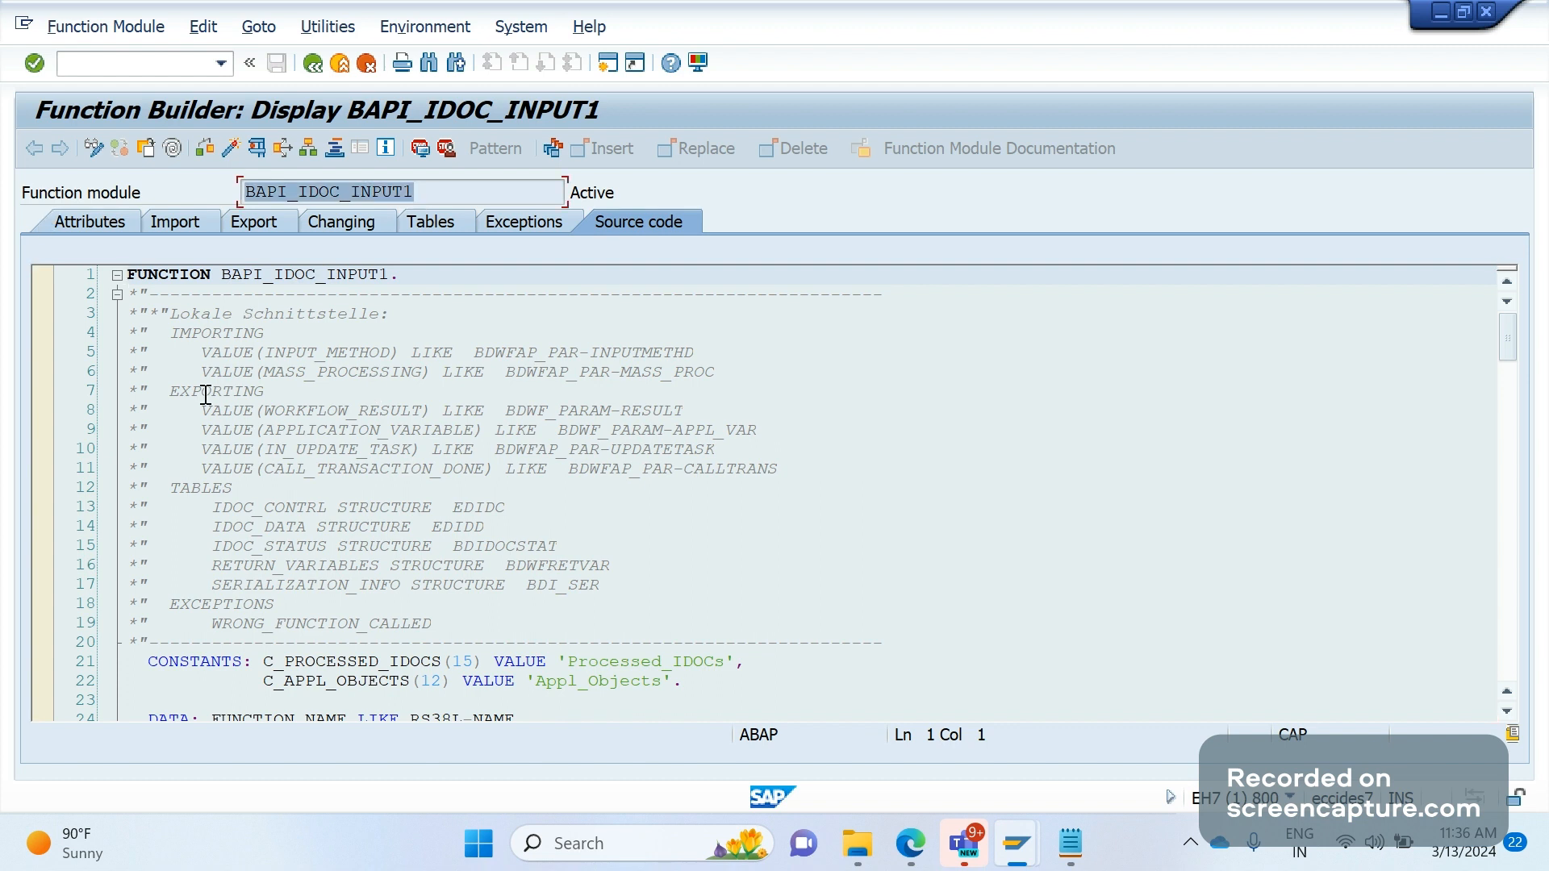
mouse_move(380, 454)
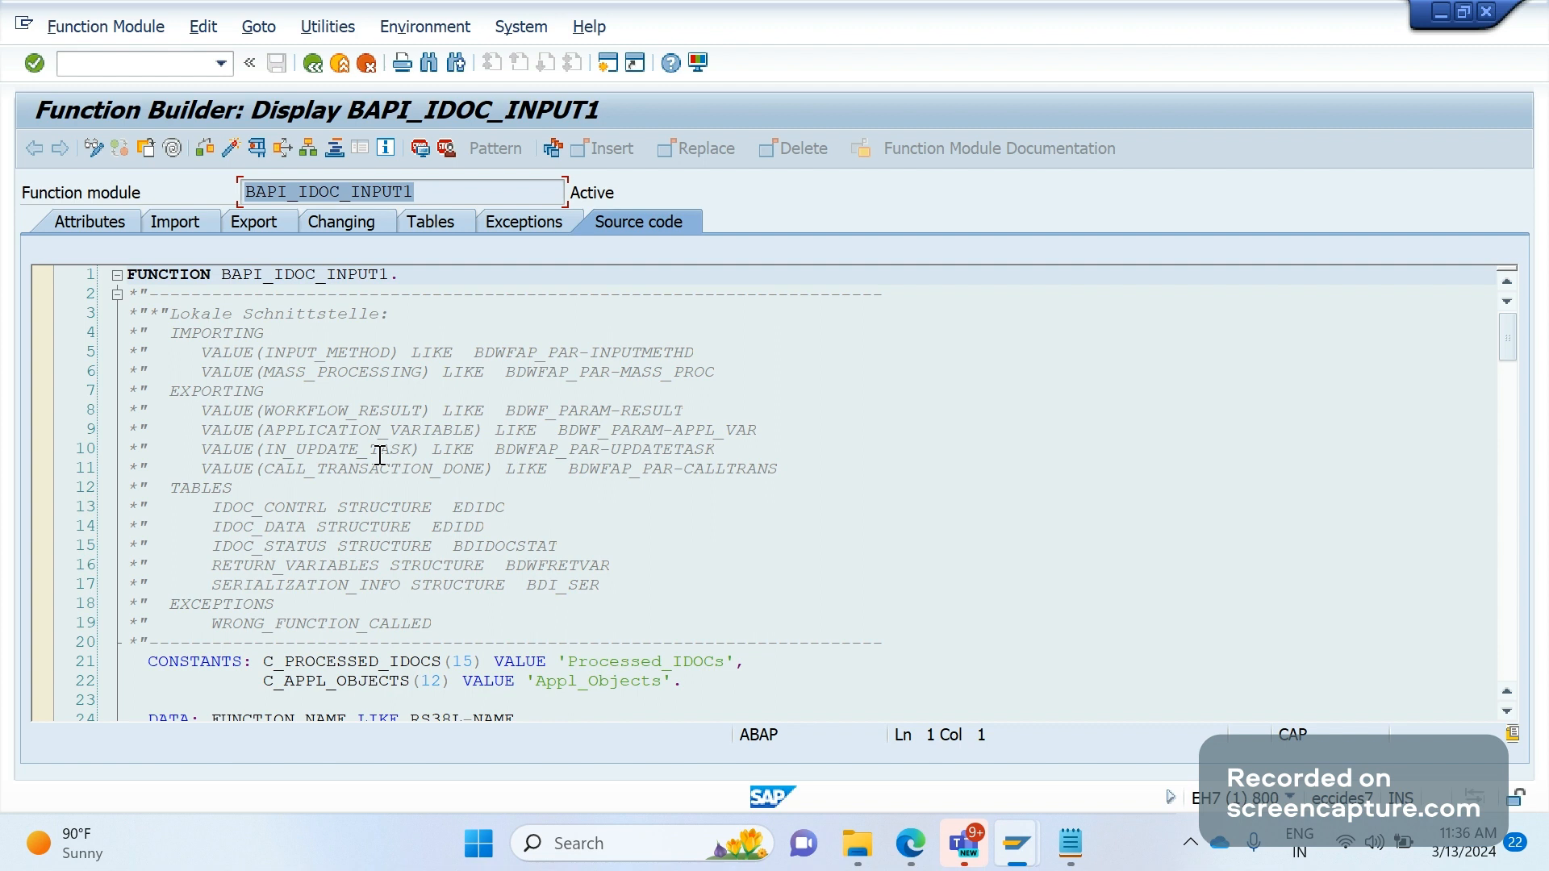
mouse_move(48, 320)
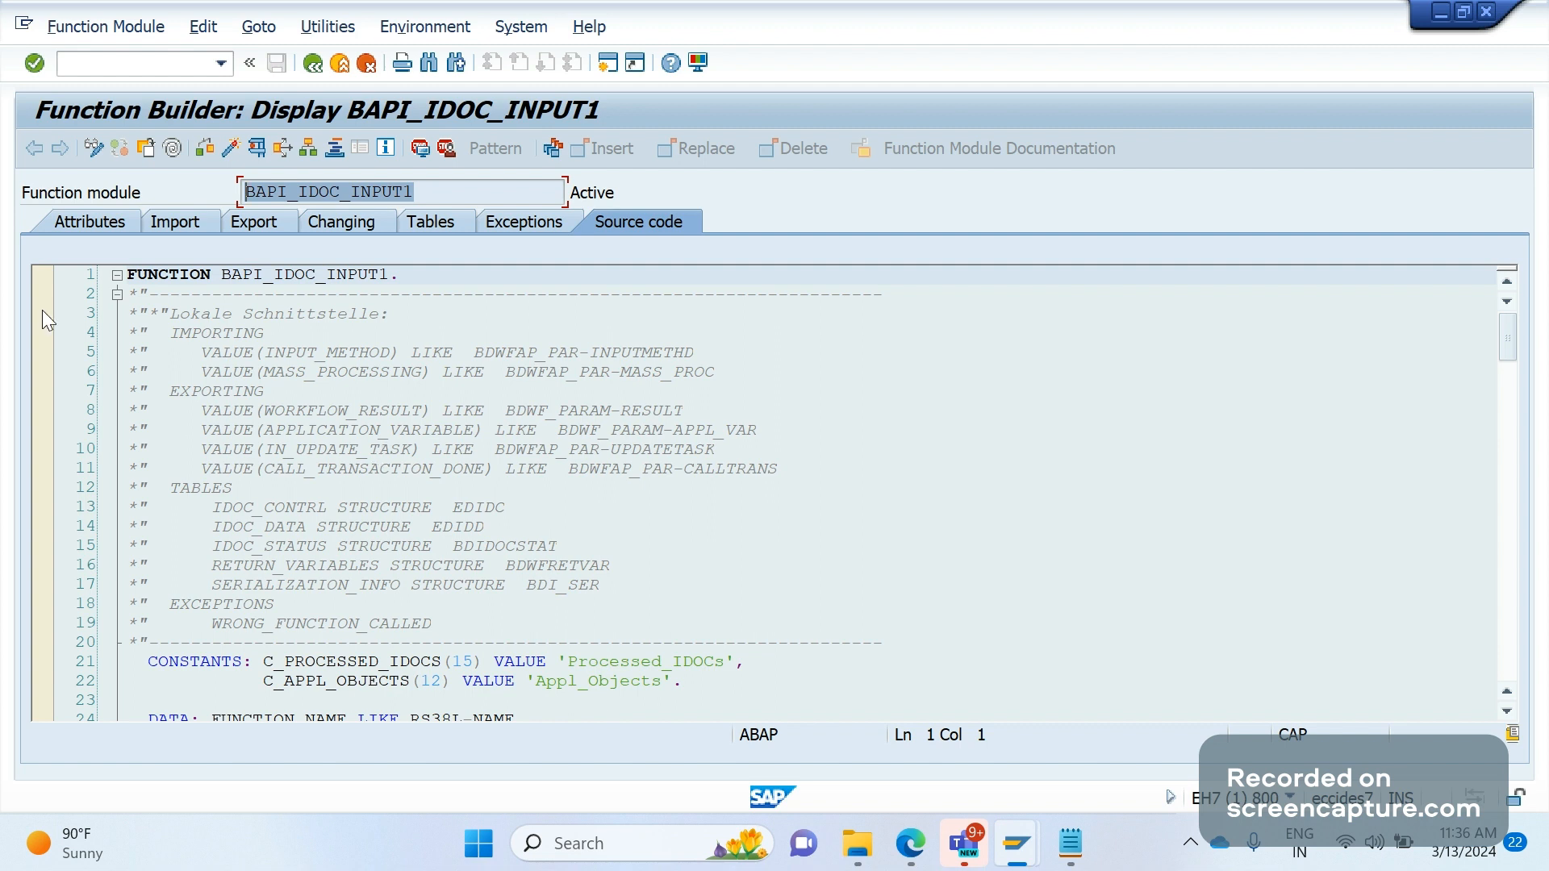
mouse_move(119, 428)
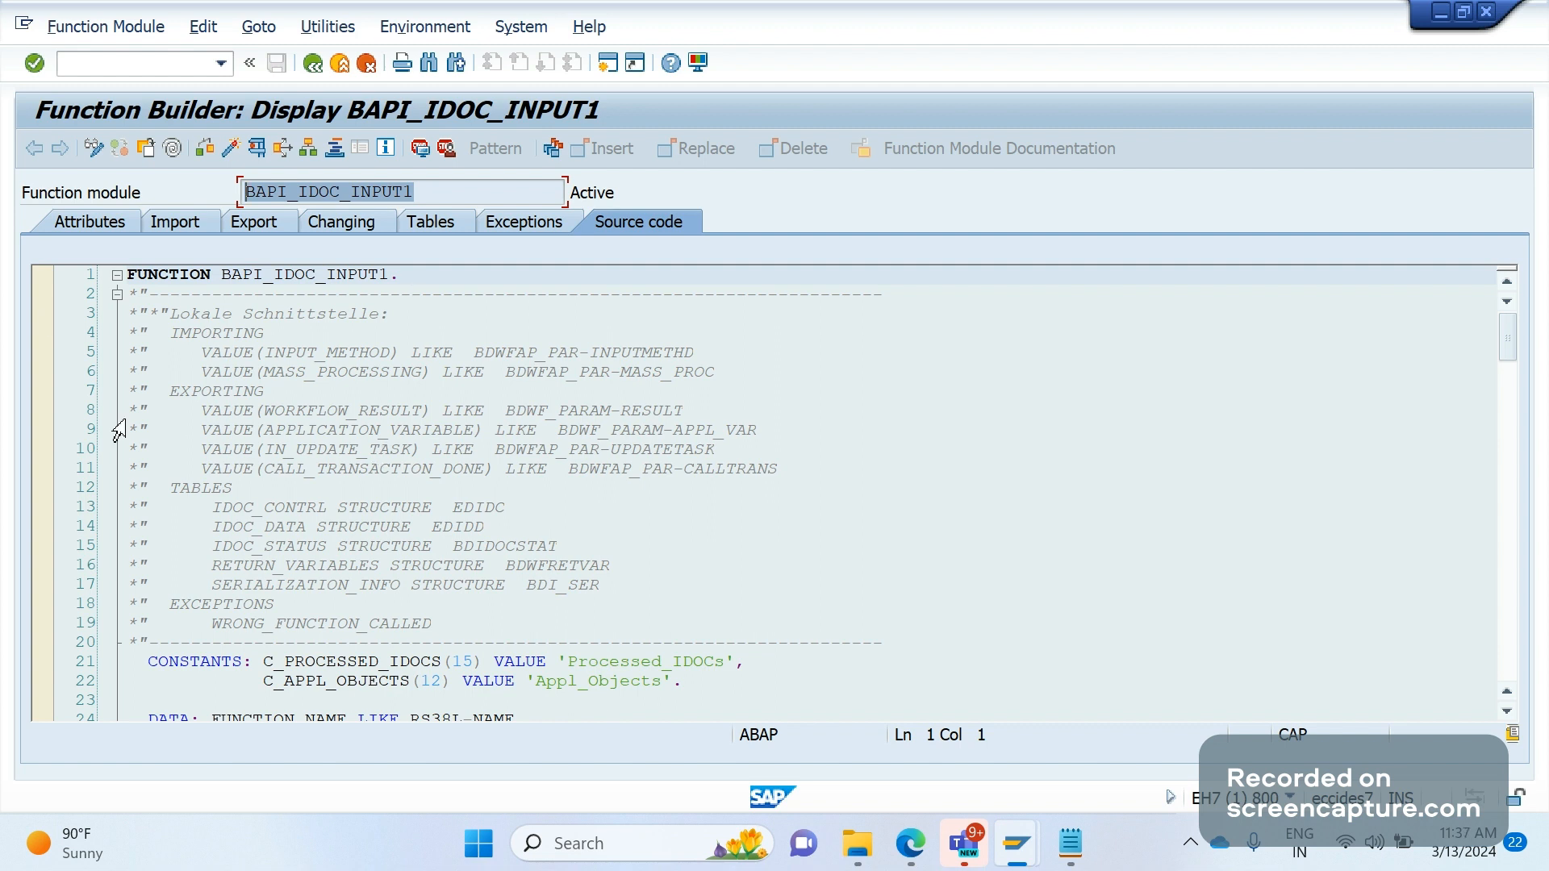
mouse_move(244, 201)
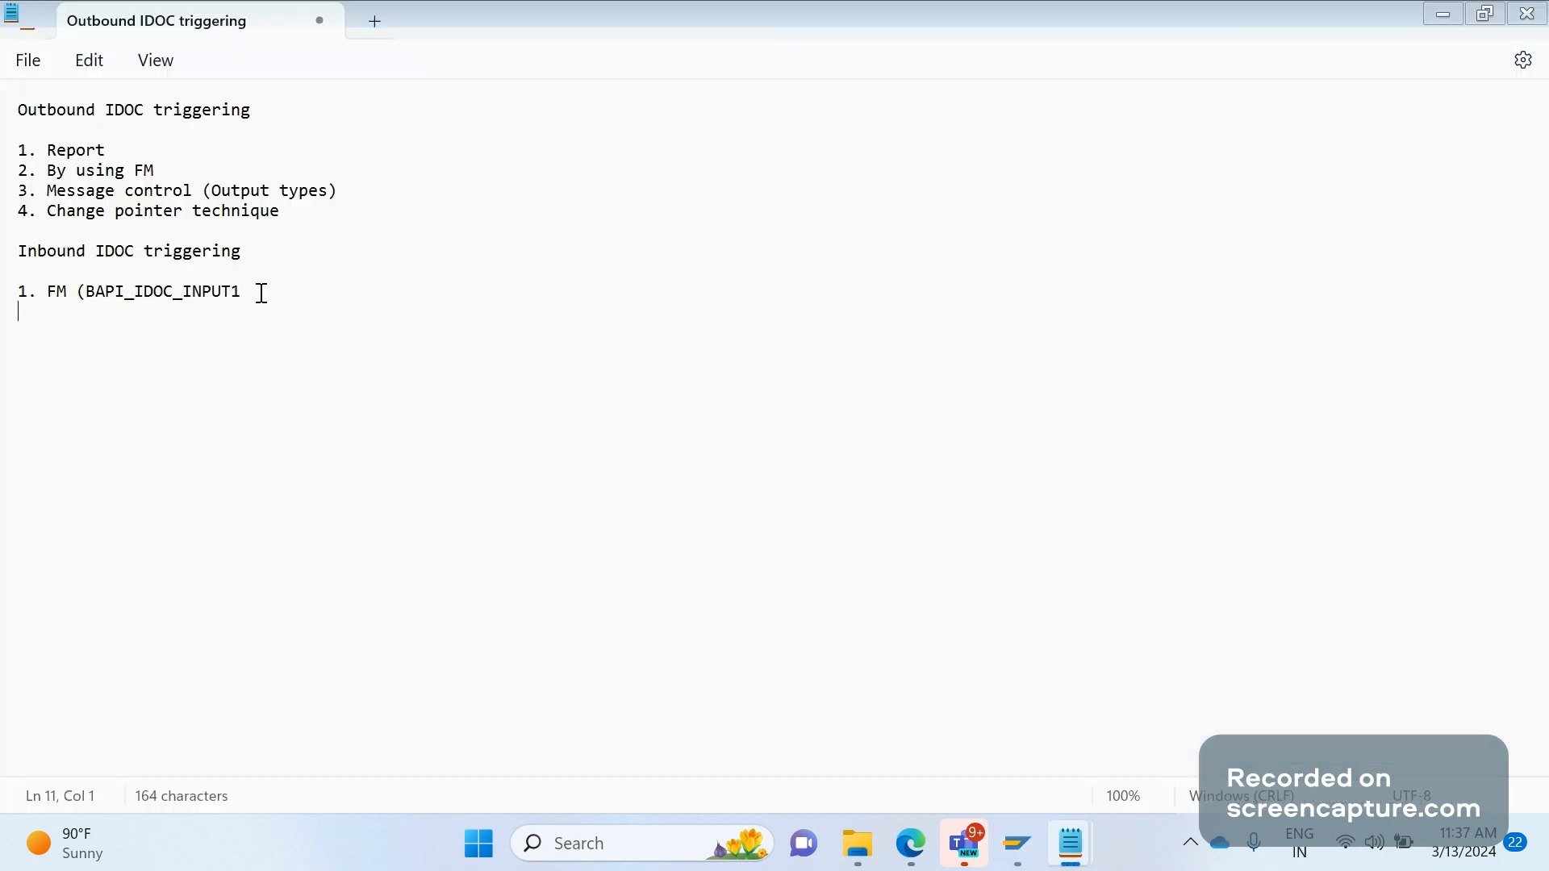
Add the closing parenthesis so the item reads '1. FM (BAPI_IDOC_INPUT1)'
text())
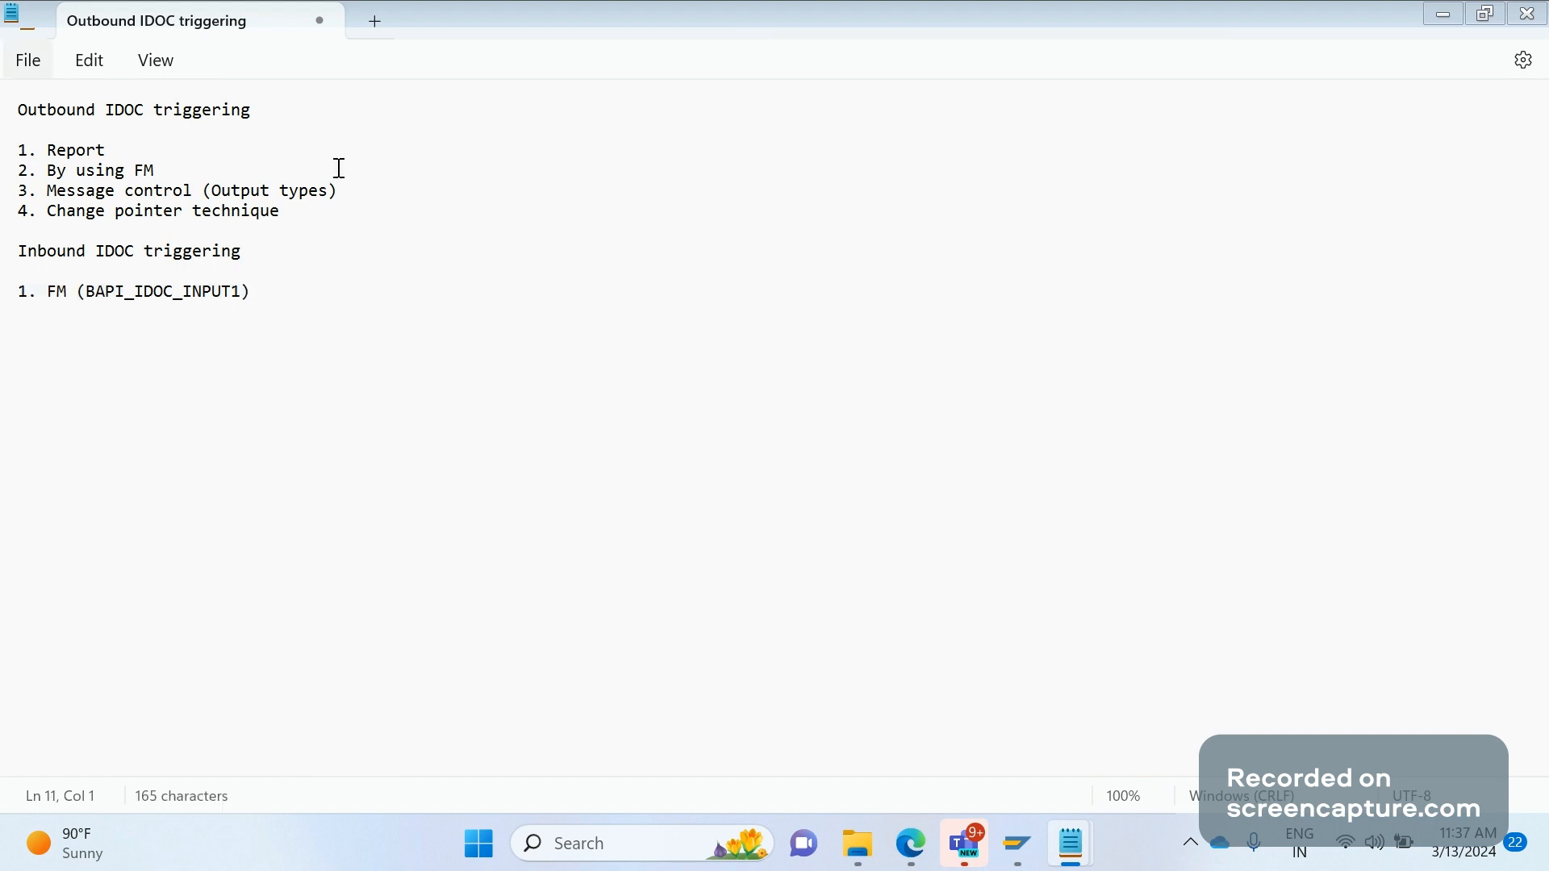
drag(18, 149, 279, 211)
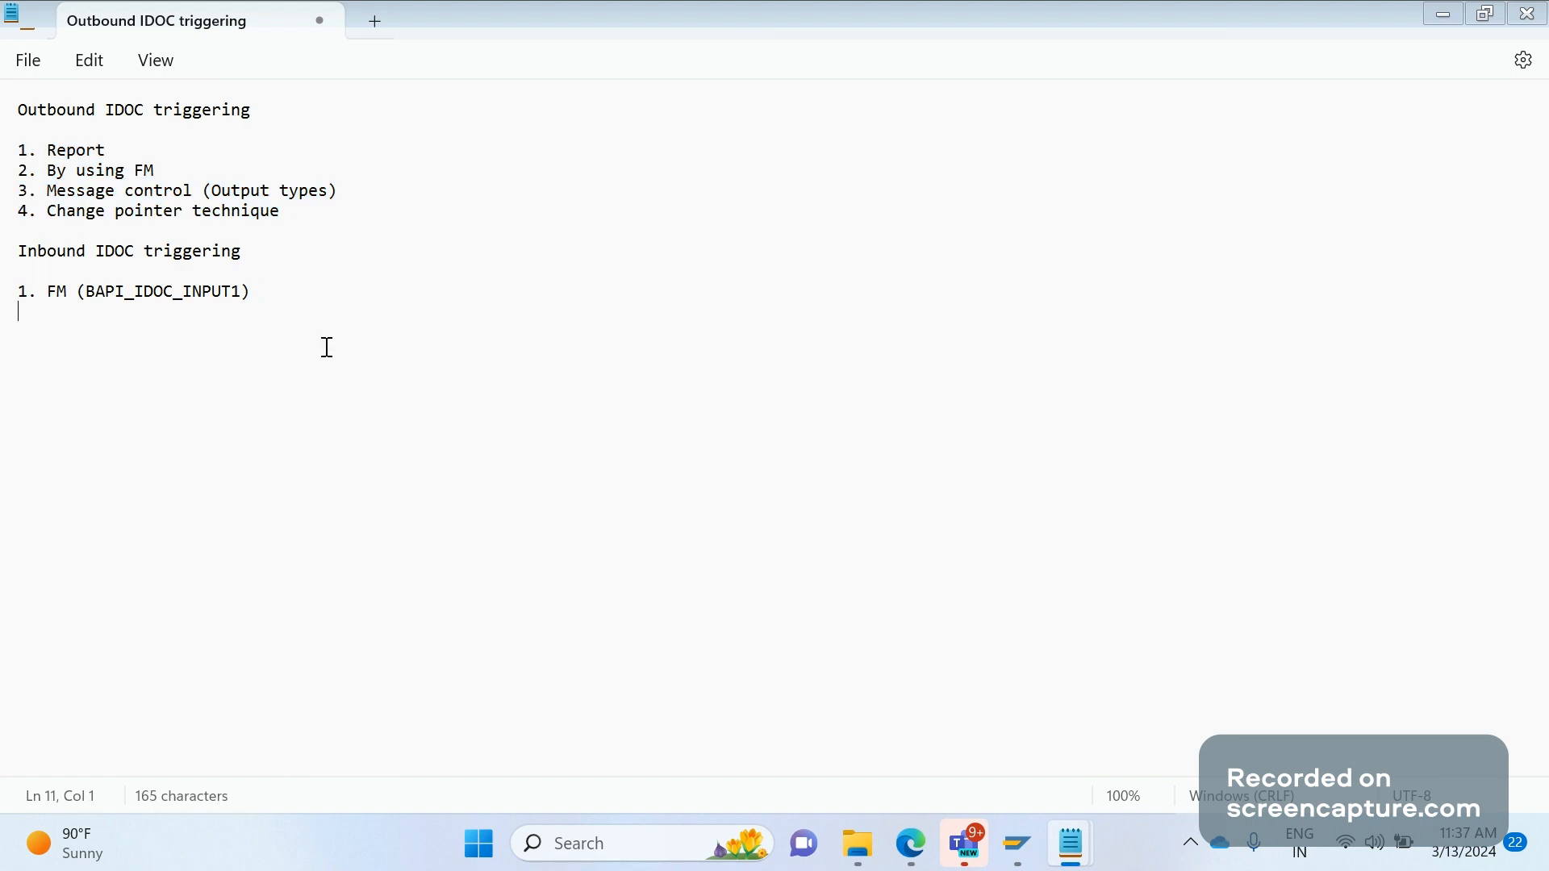
mouse_move(734, 383)
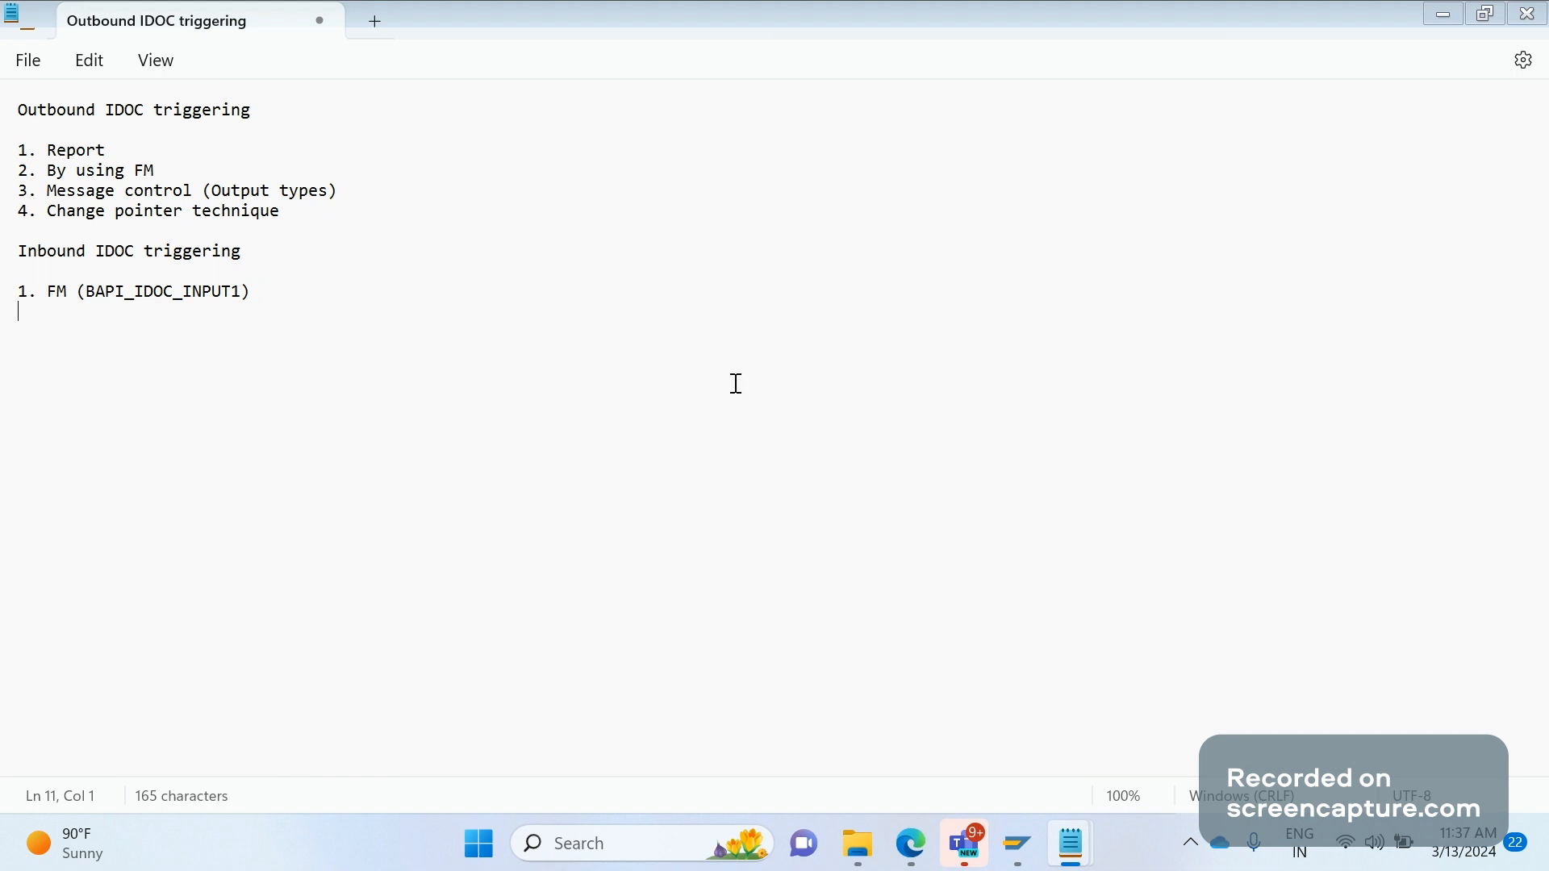
mouse_move(739, 383)
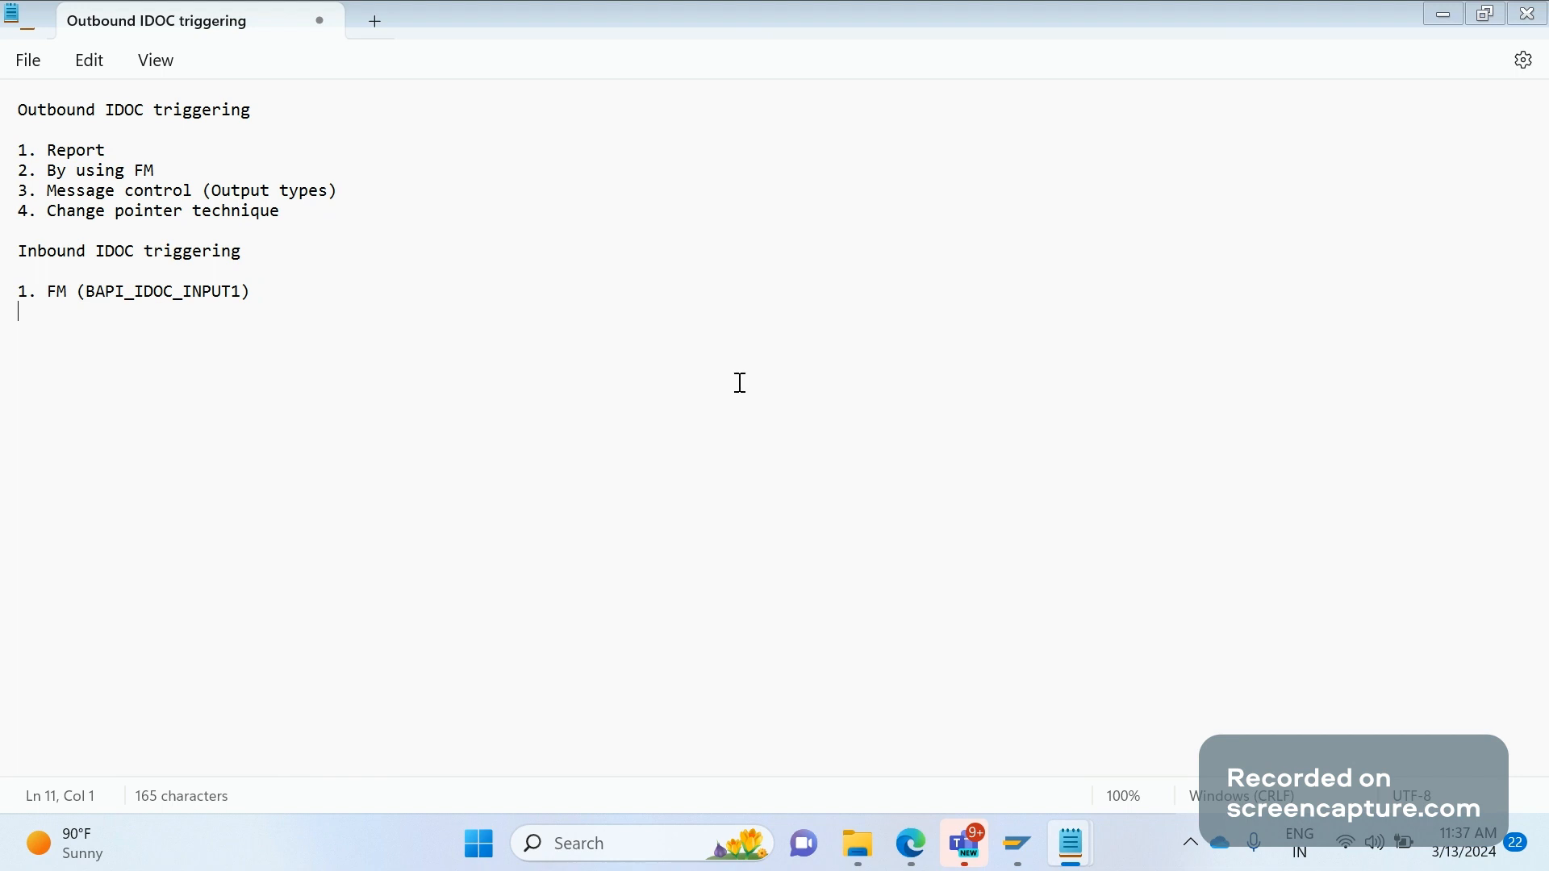